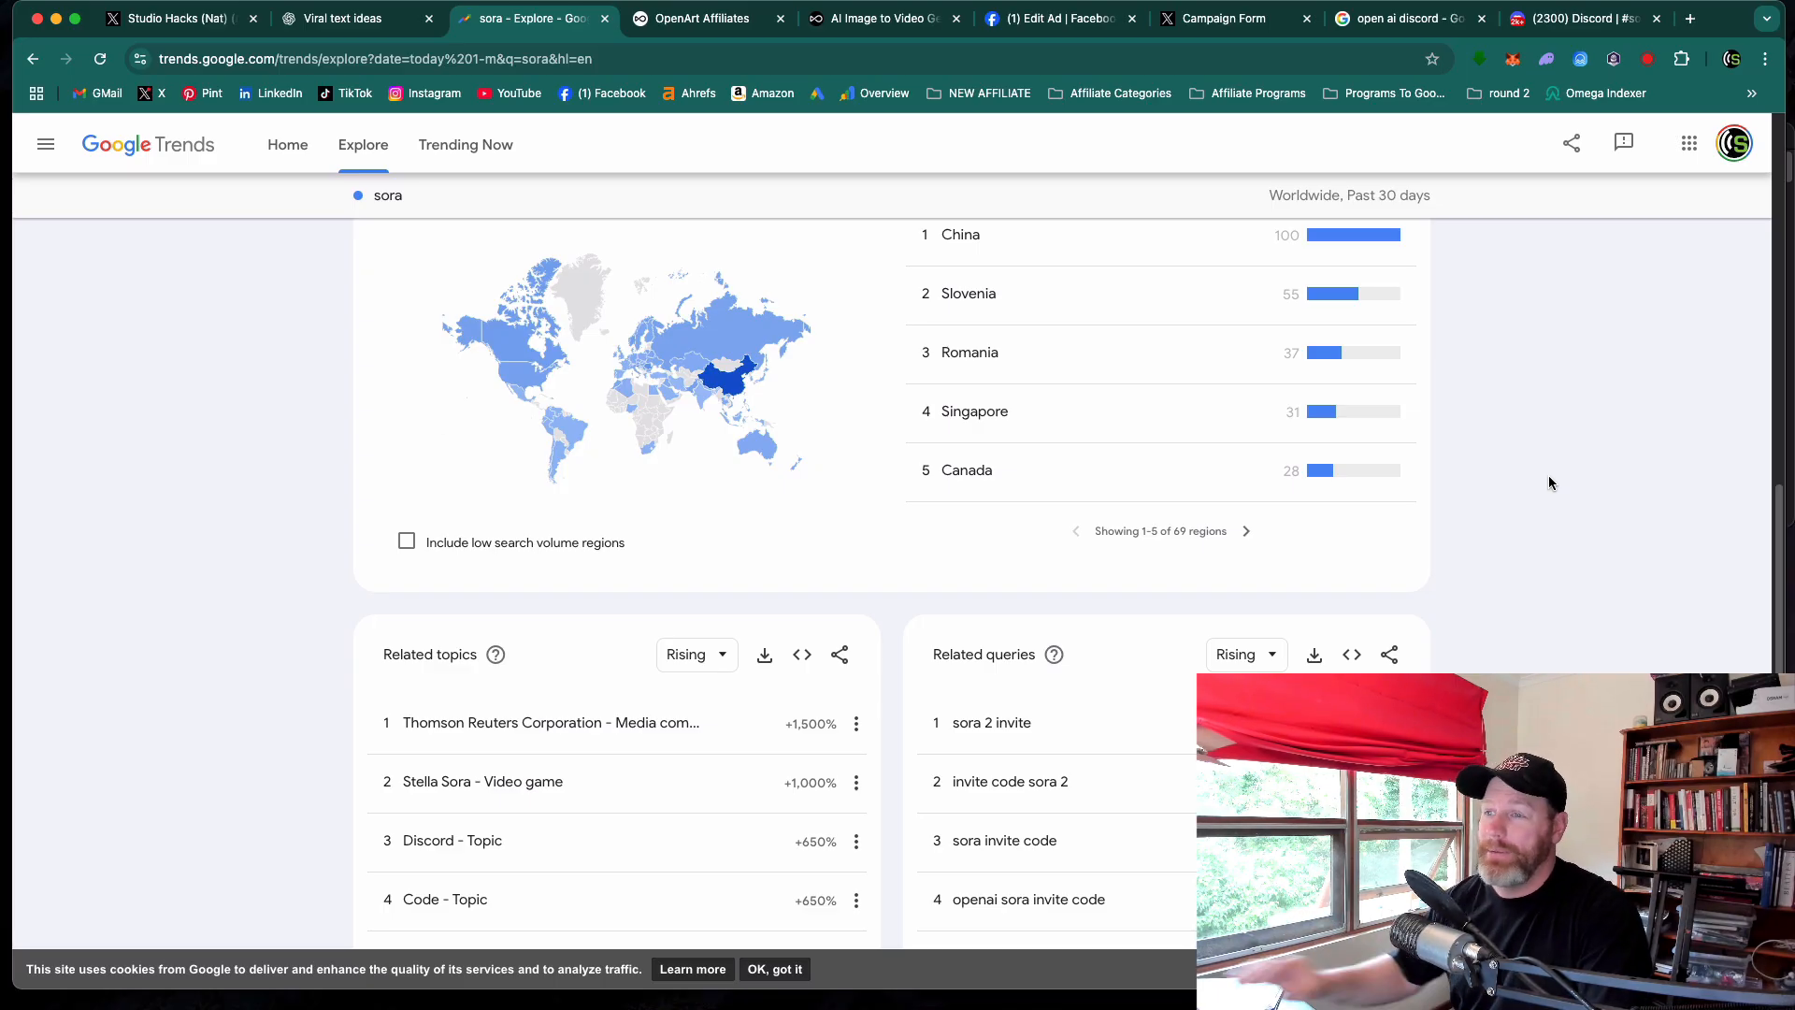
Step: Bring up OpenArt's image-to-video generator with Kling 2.5 selected and no image uploaded
{"action": "left_click", "coordinate": [783, 19]}
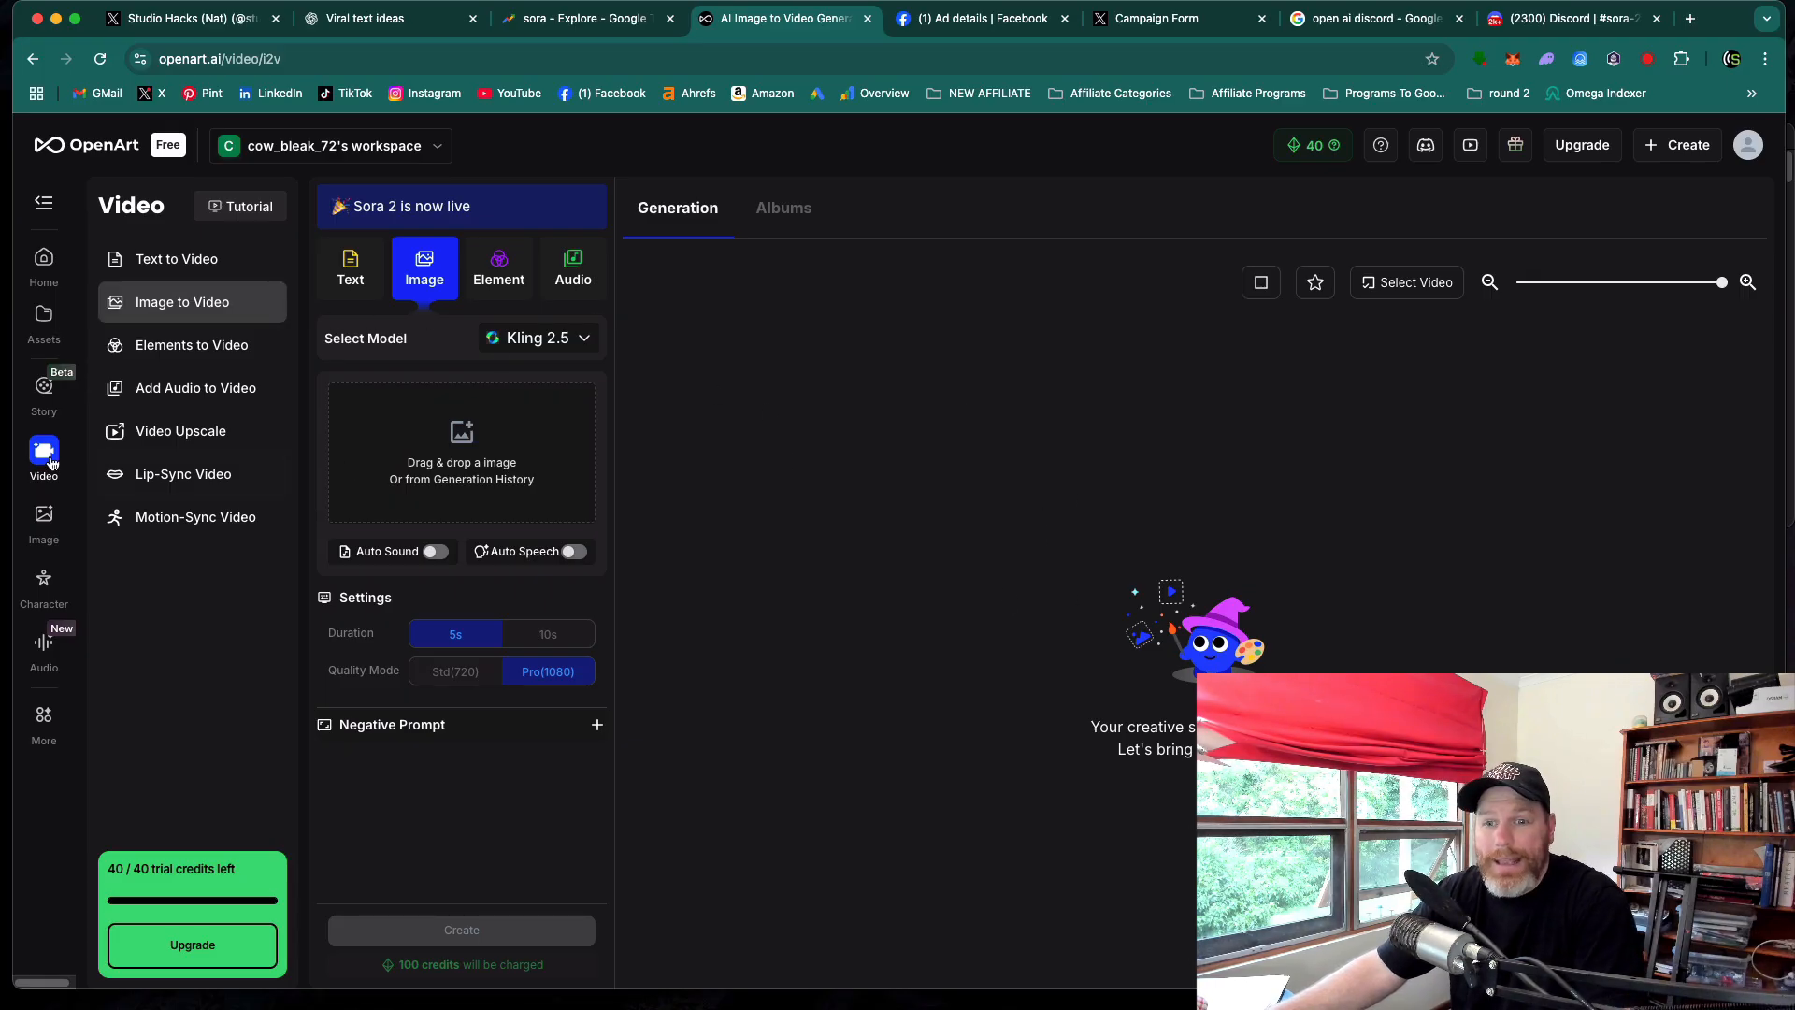
{"action": "mouse_move", "coordinate": [190, 344]}
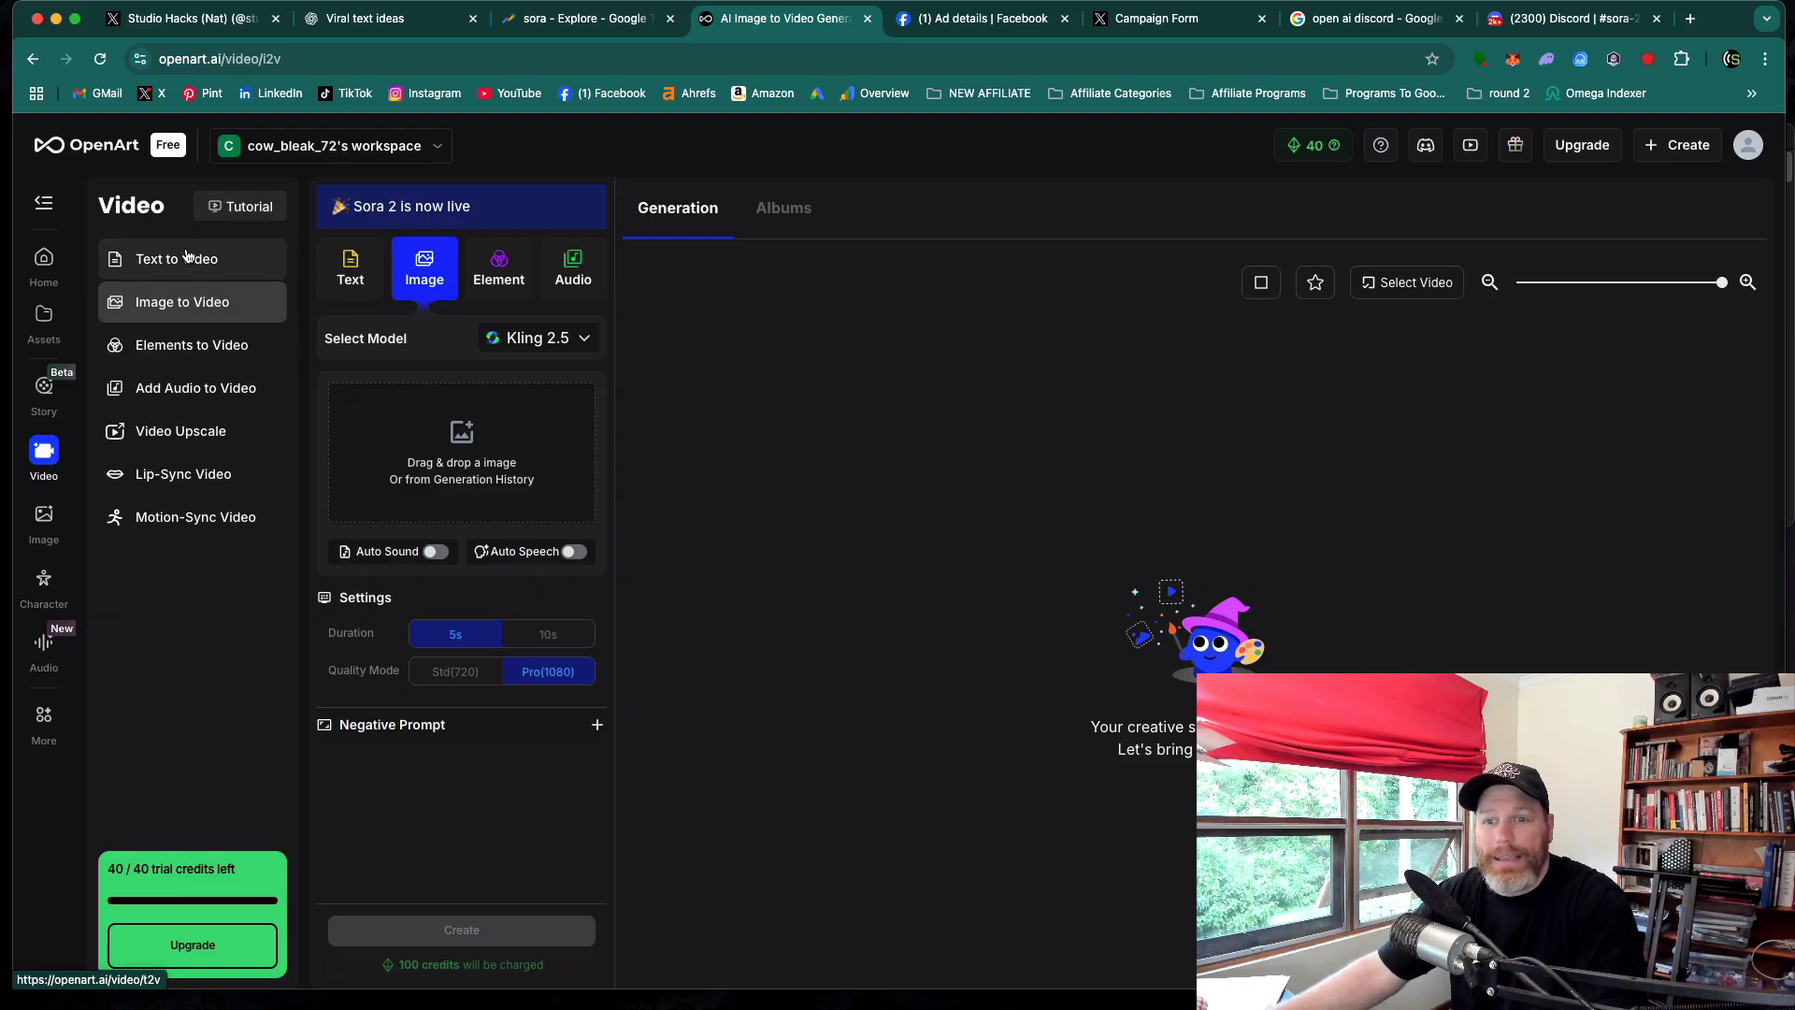
Step: Switch to Text to Video and browse the model list past Sora 2, keeping Kling 2.5
{"action": "left_click", "coordinate": [350, 266]}
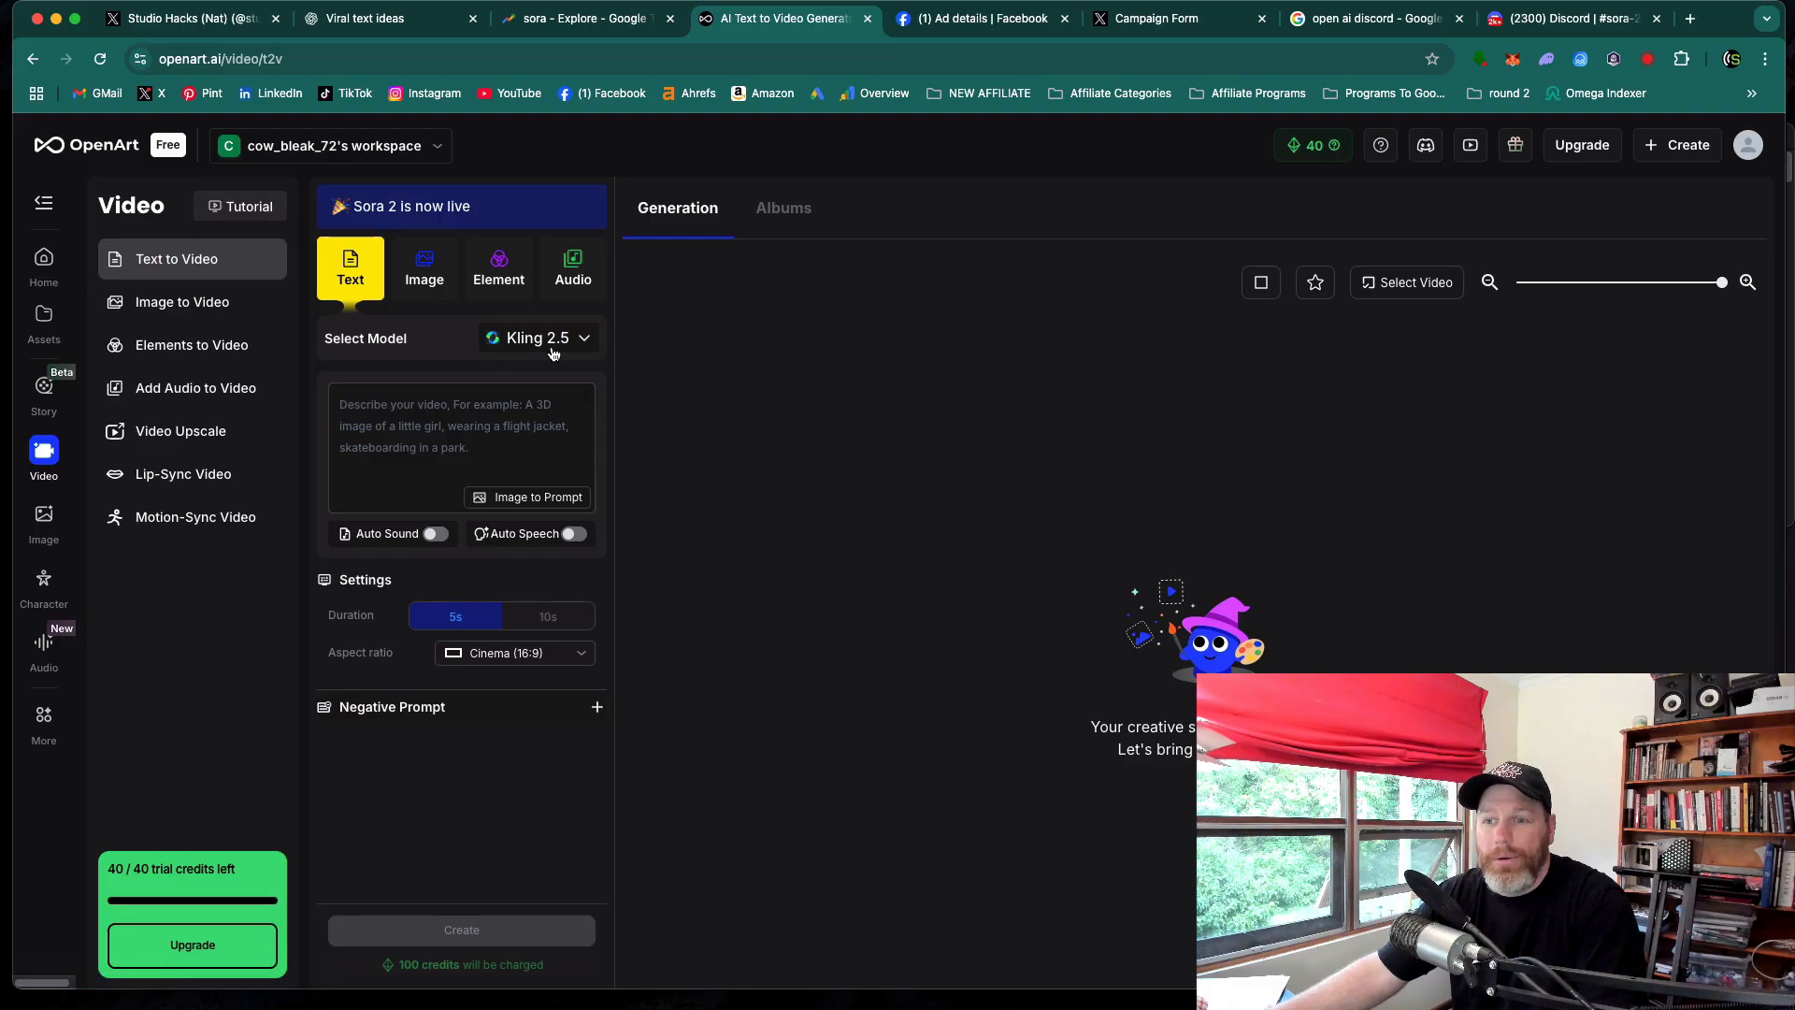
{"action": "left_click", "coordinate": [537, 339]}
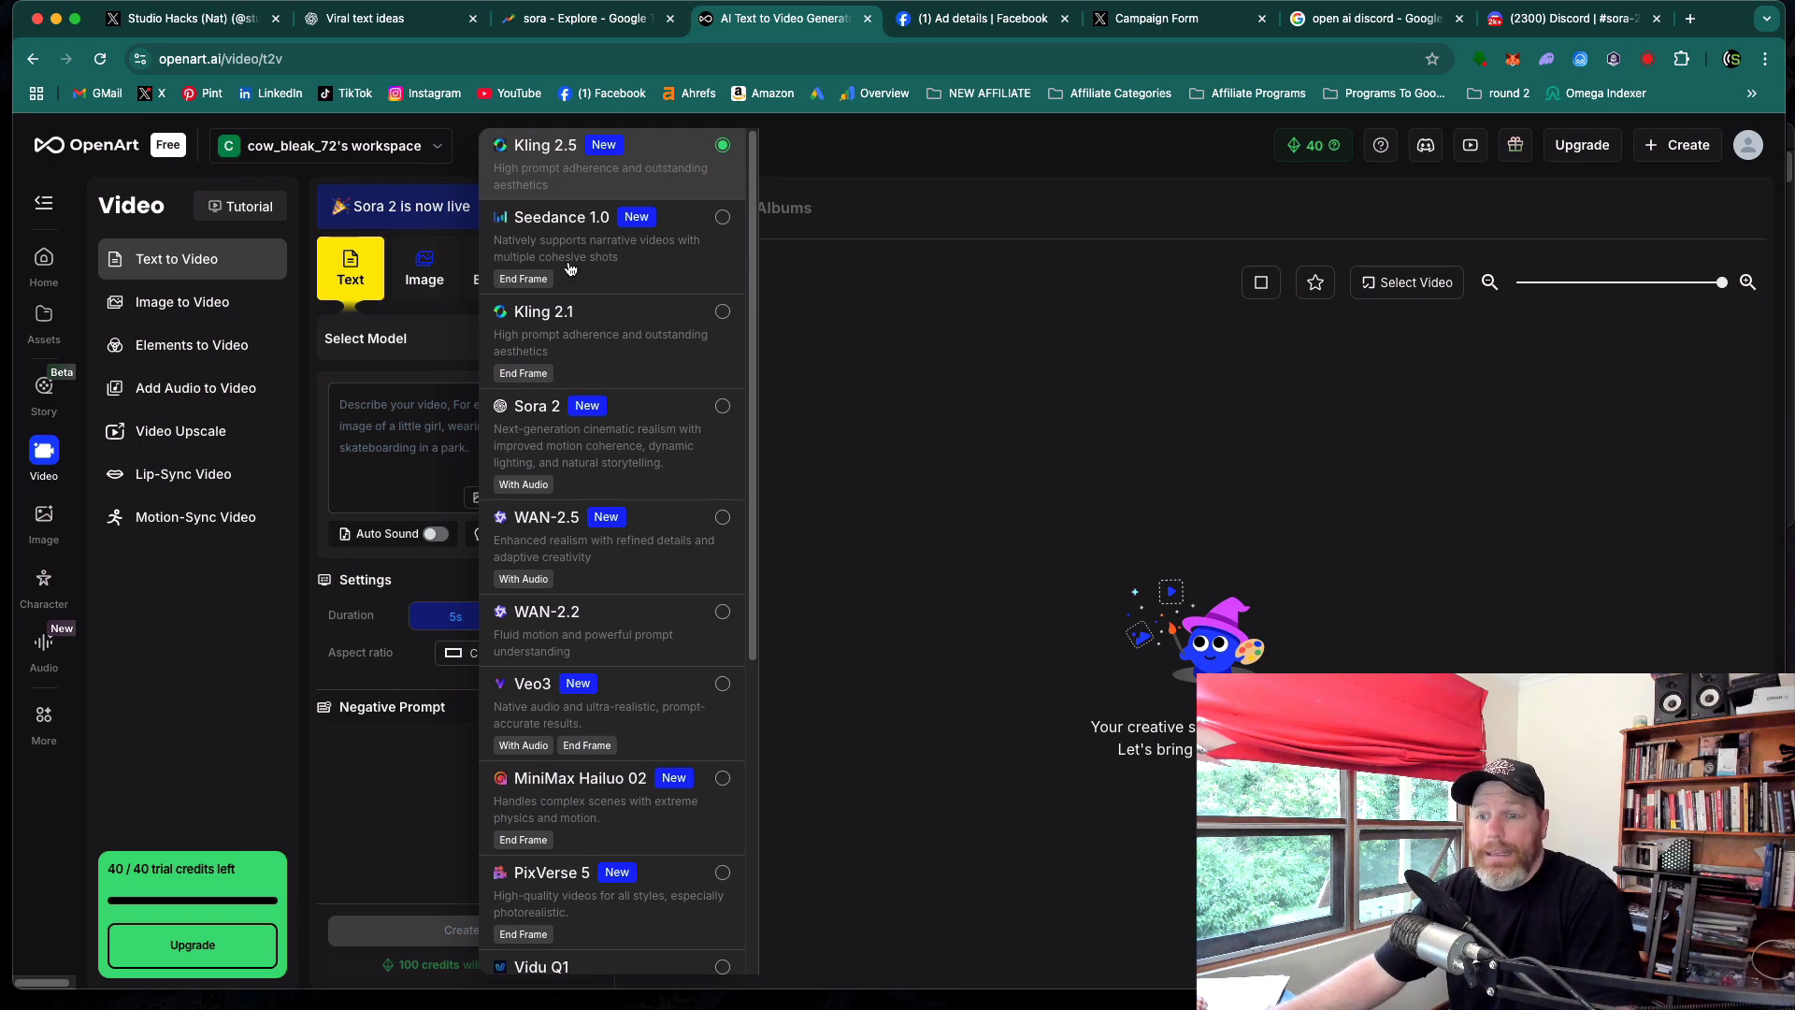
{"action": "scroll", "scroll_direction": "down", "scroll_amount": 3}
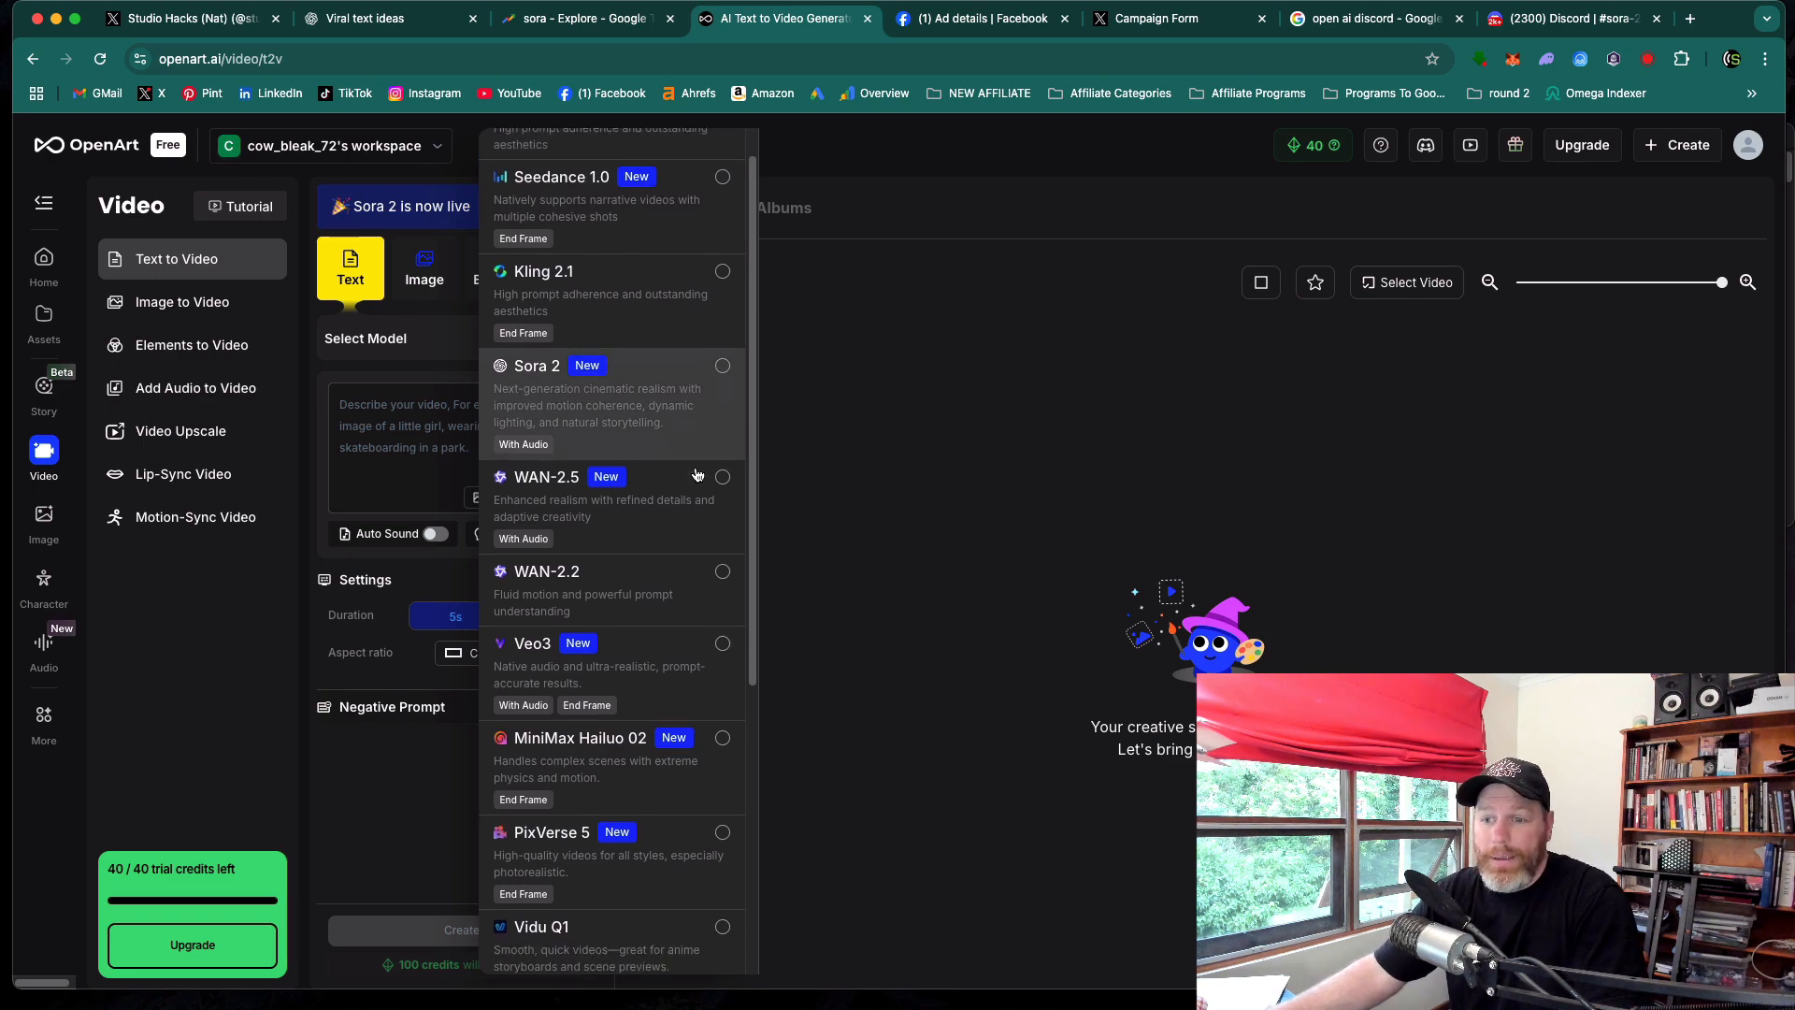
{"action": "scroll", "scroll_direction": "down", "scroll_amount": 3}
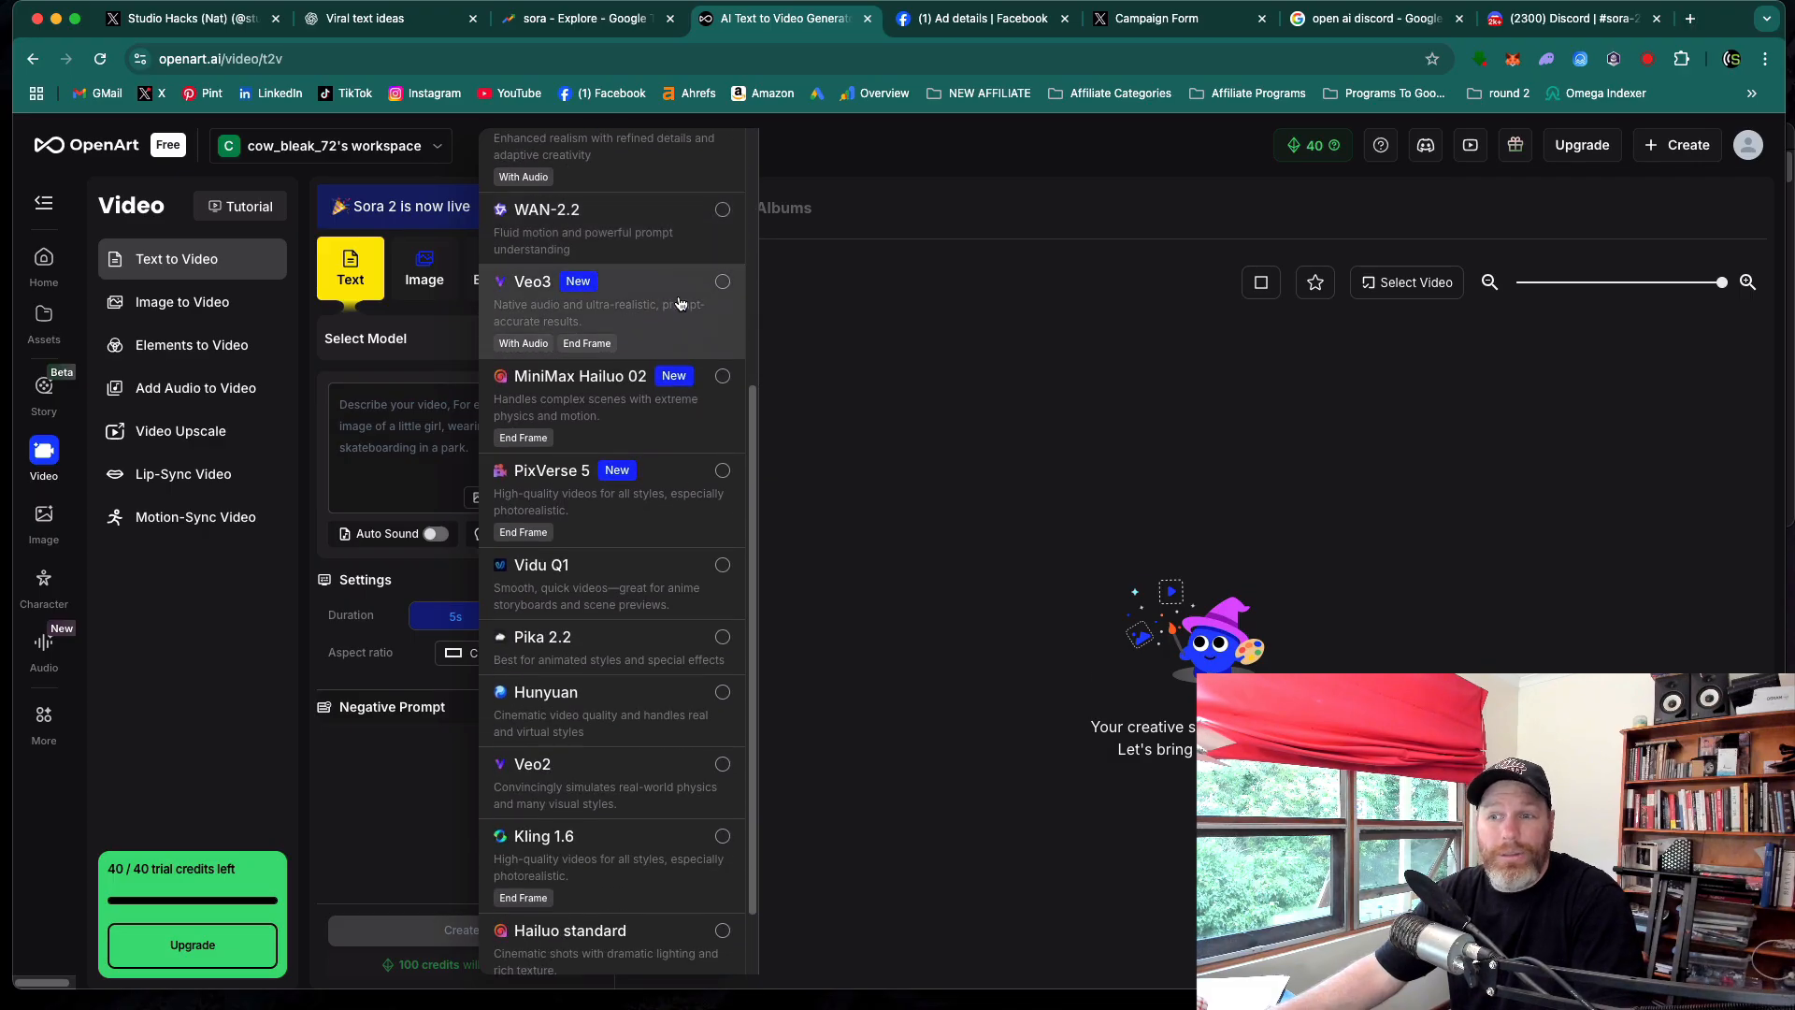
{"action": "scroll", "scroll_direction": "down", "scroll_amount": 3}
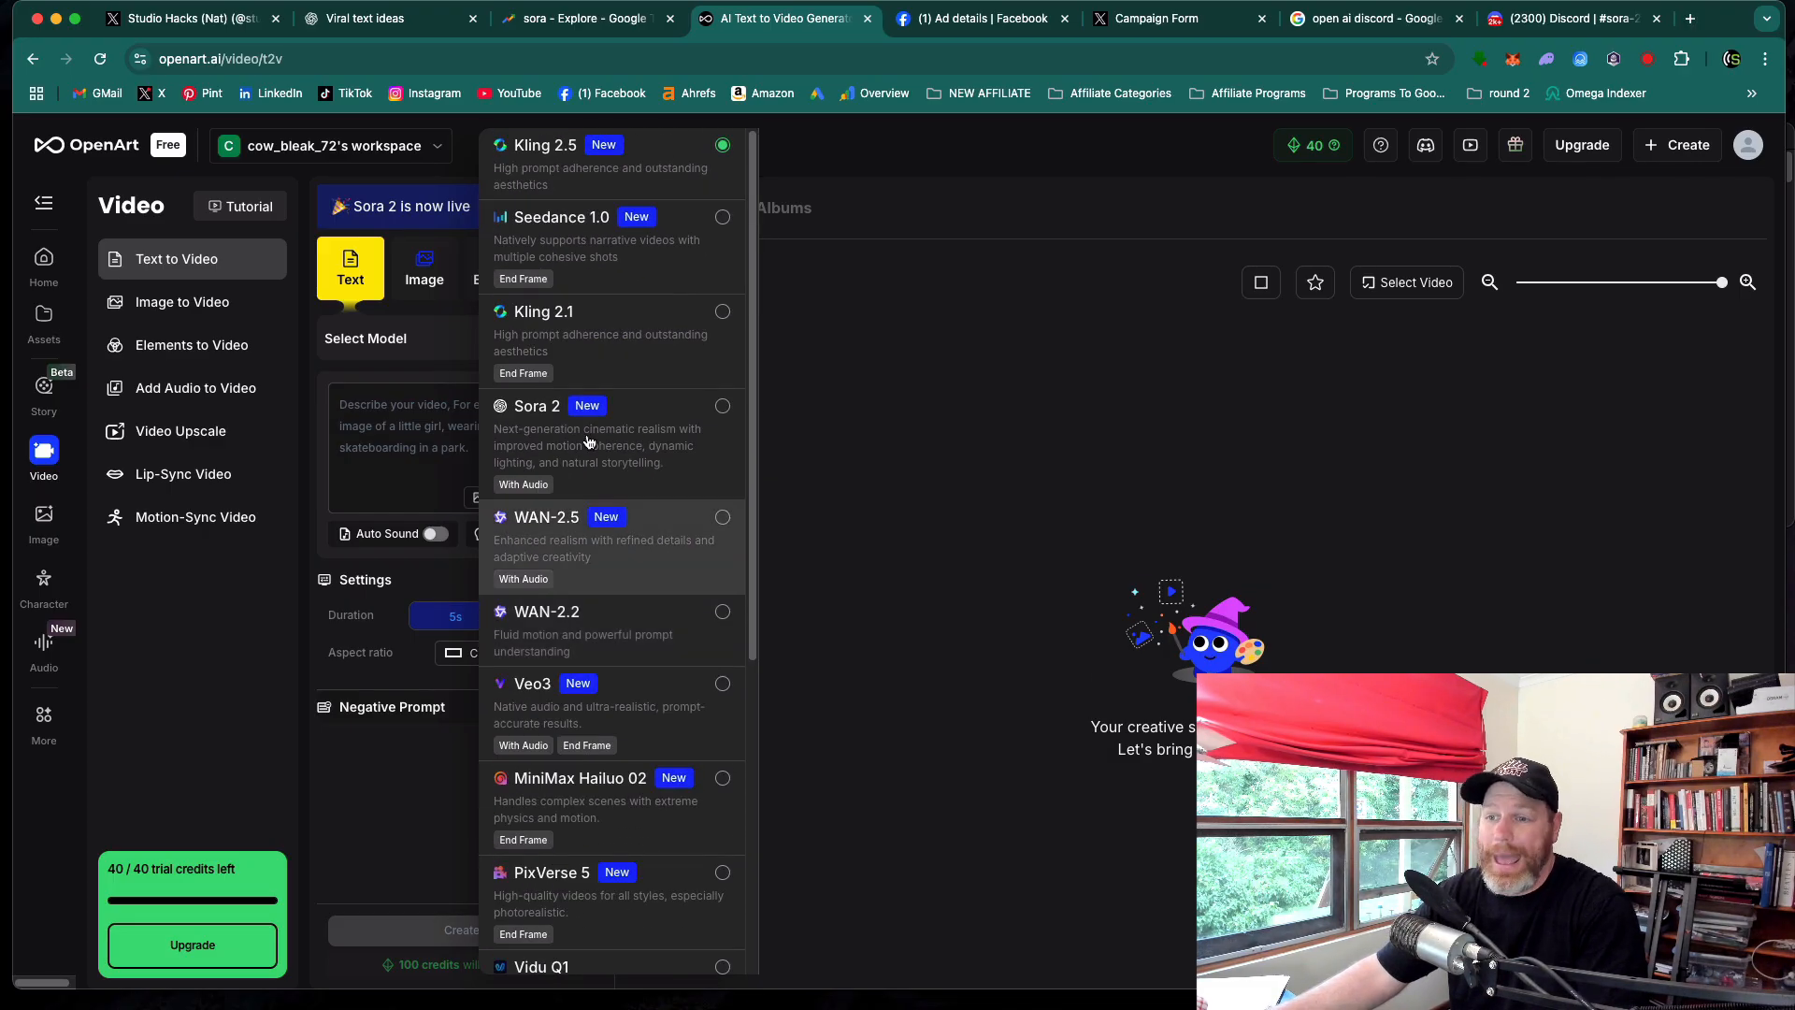
{"action": "mouse_move", "coordinate": [1006, 486]}
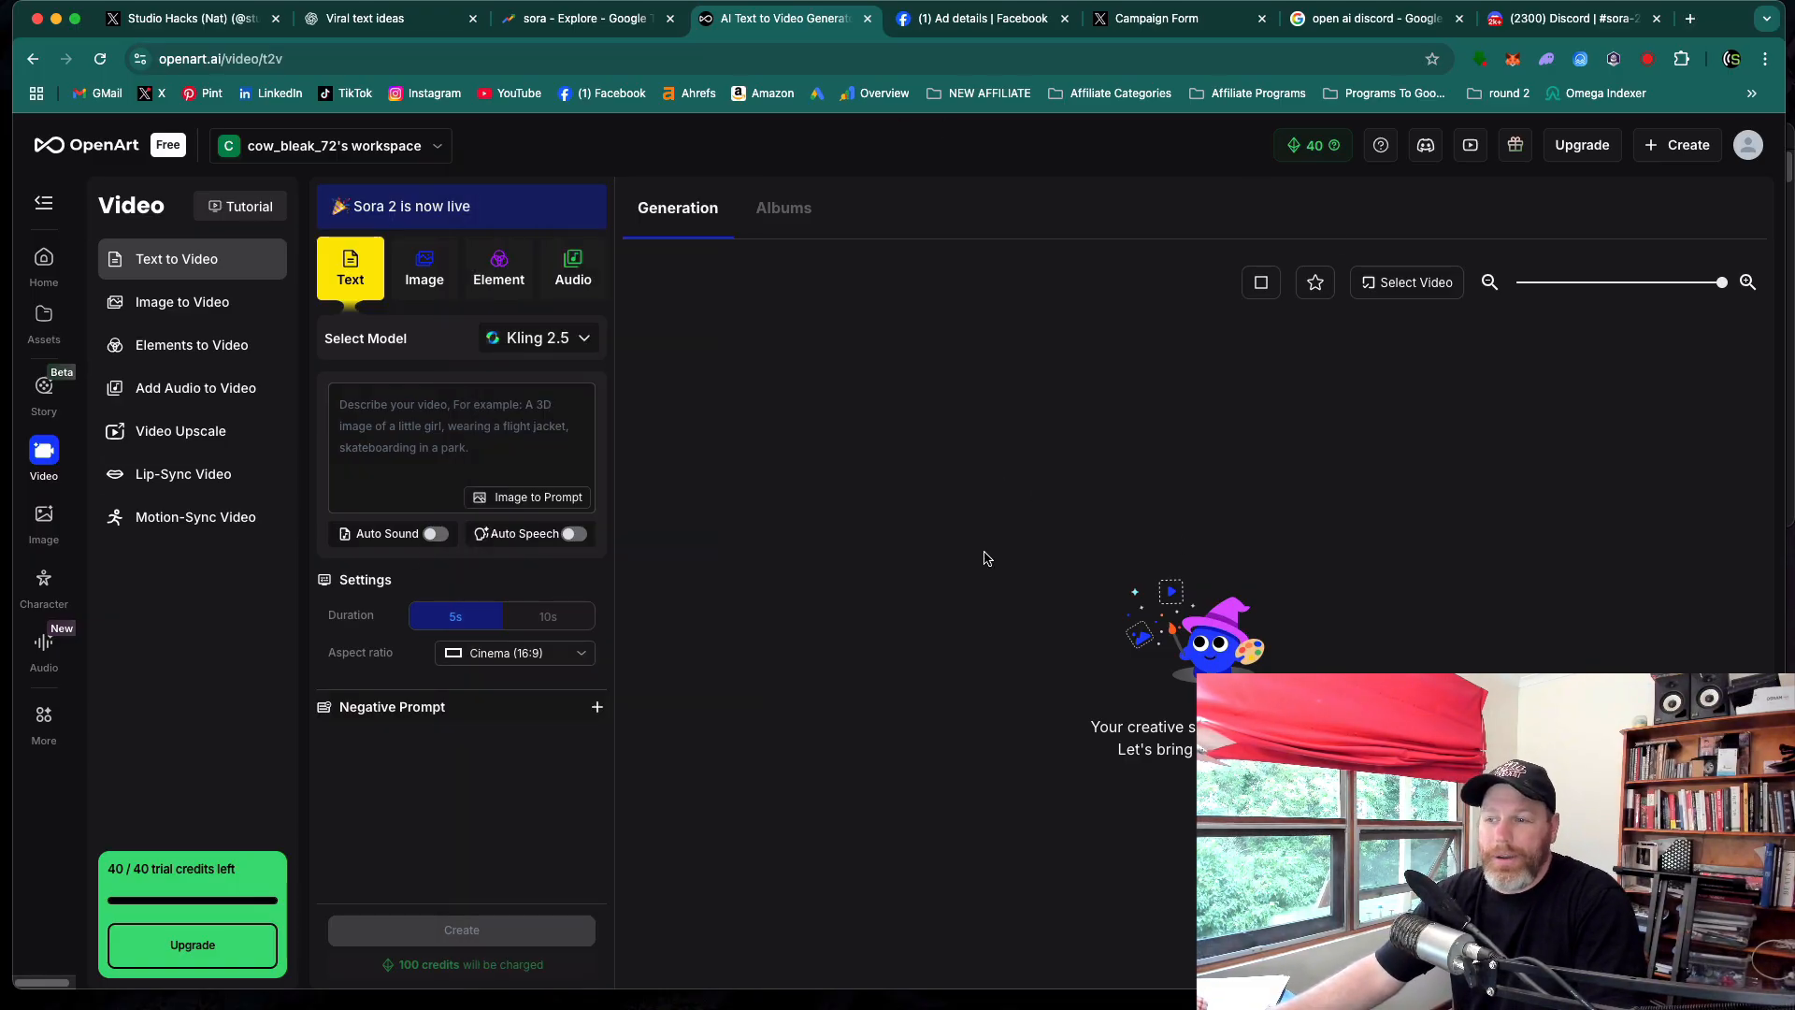
{"action": "mouse_move", "coordinate": [1378, 493]}
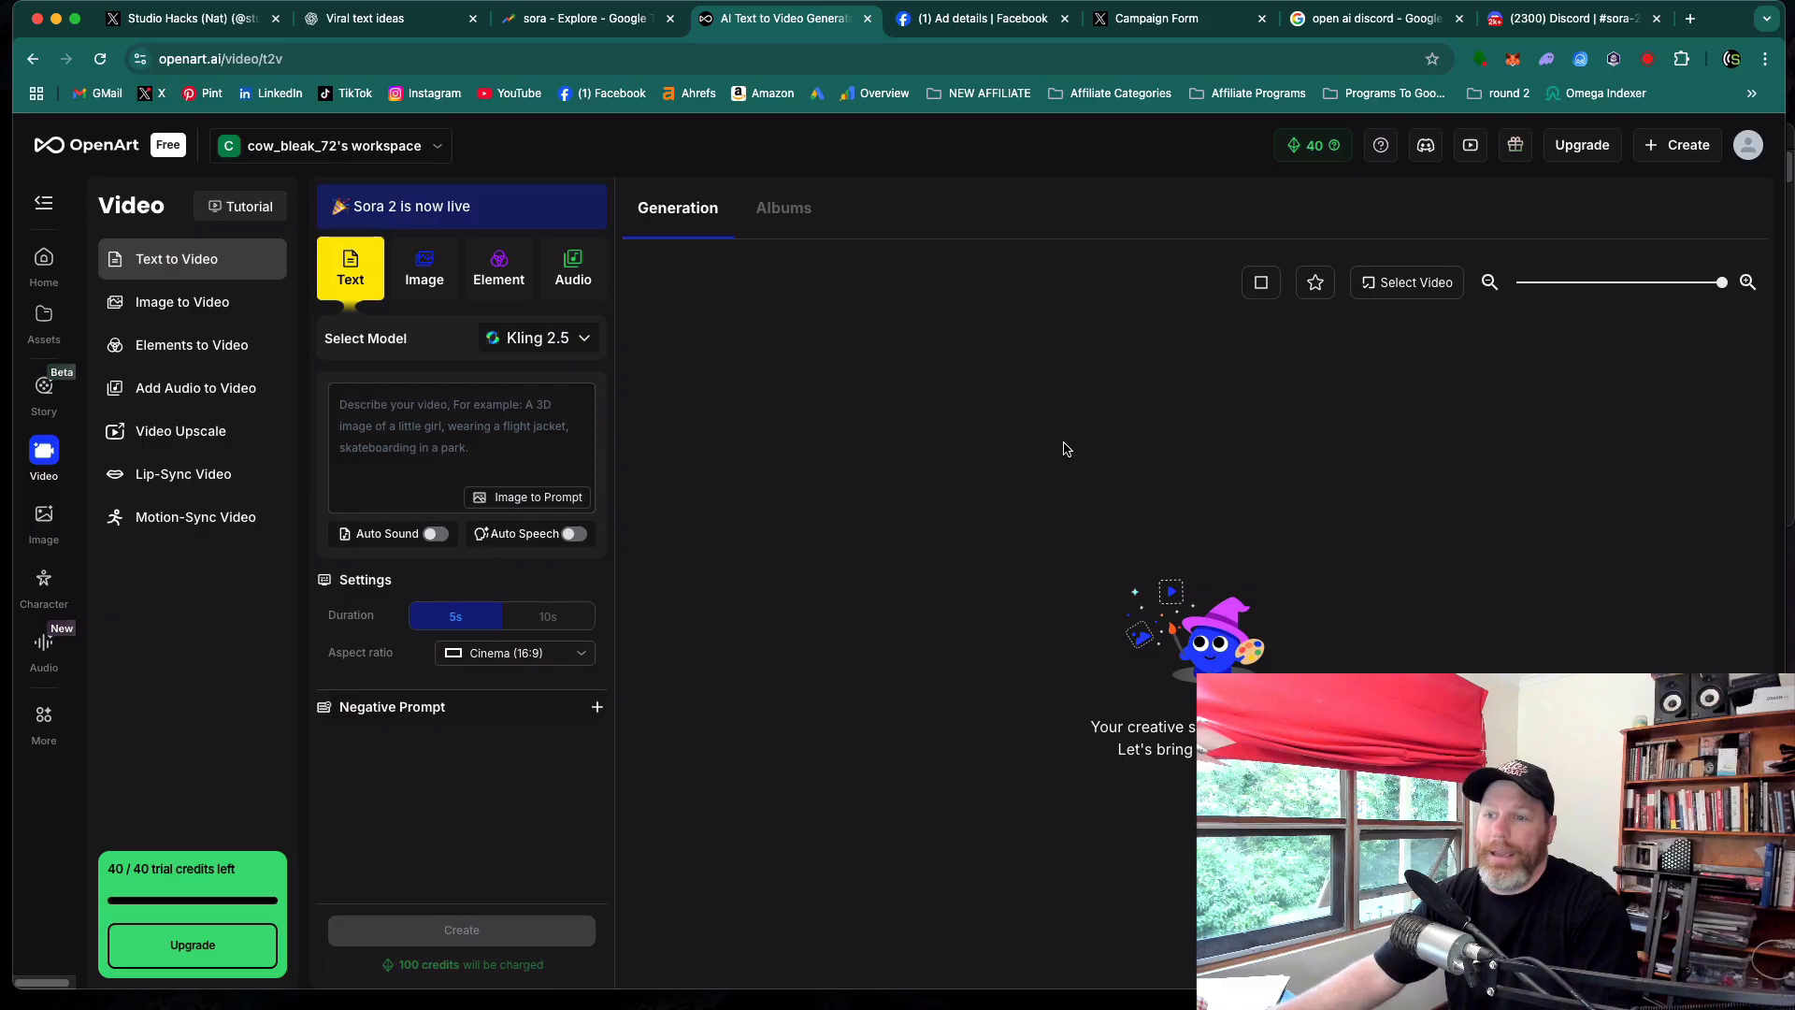
{"action": "mouse_move", "coordinate": [1526, 189]}
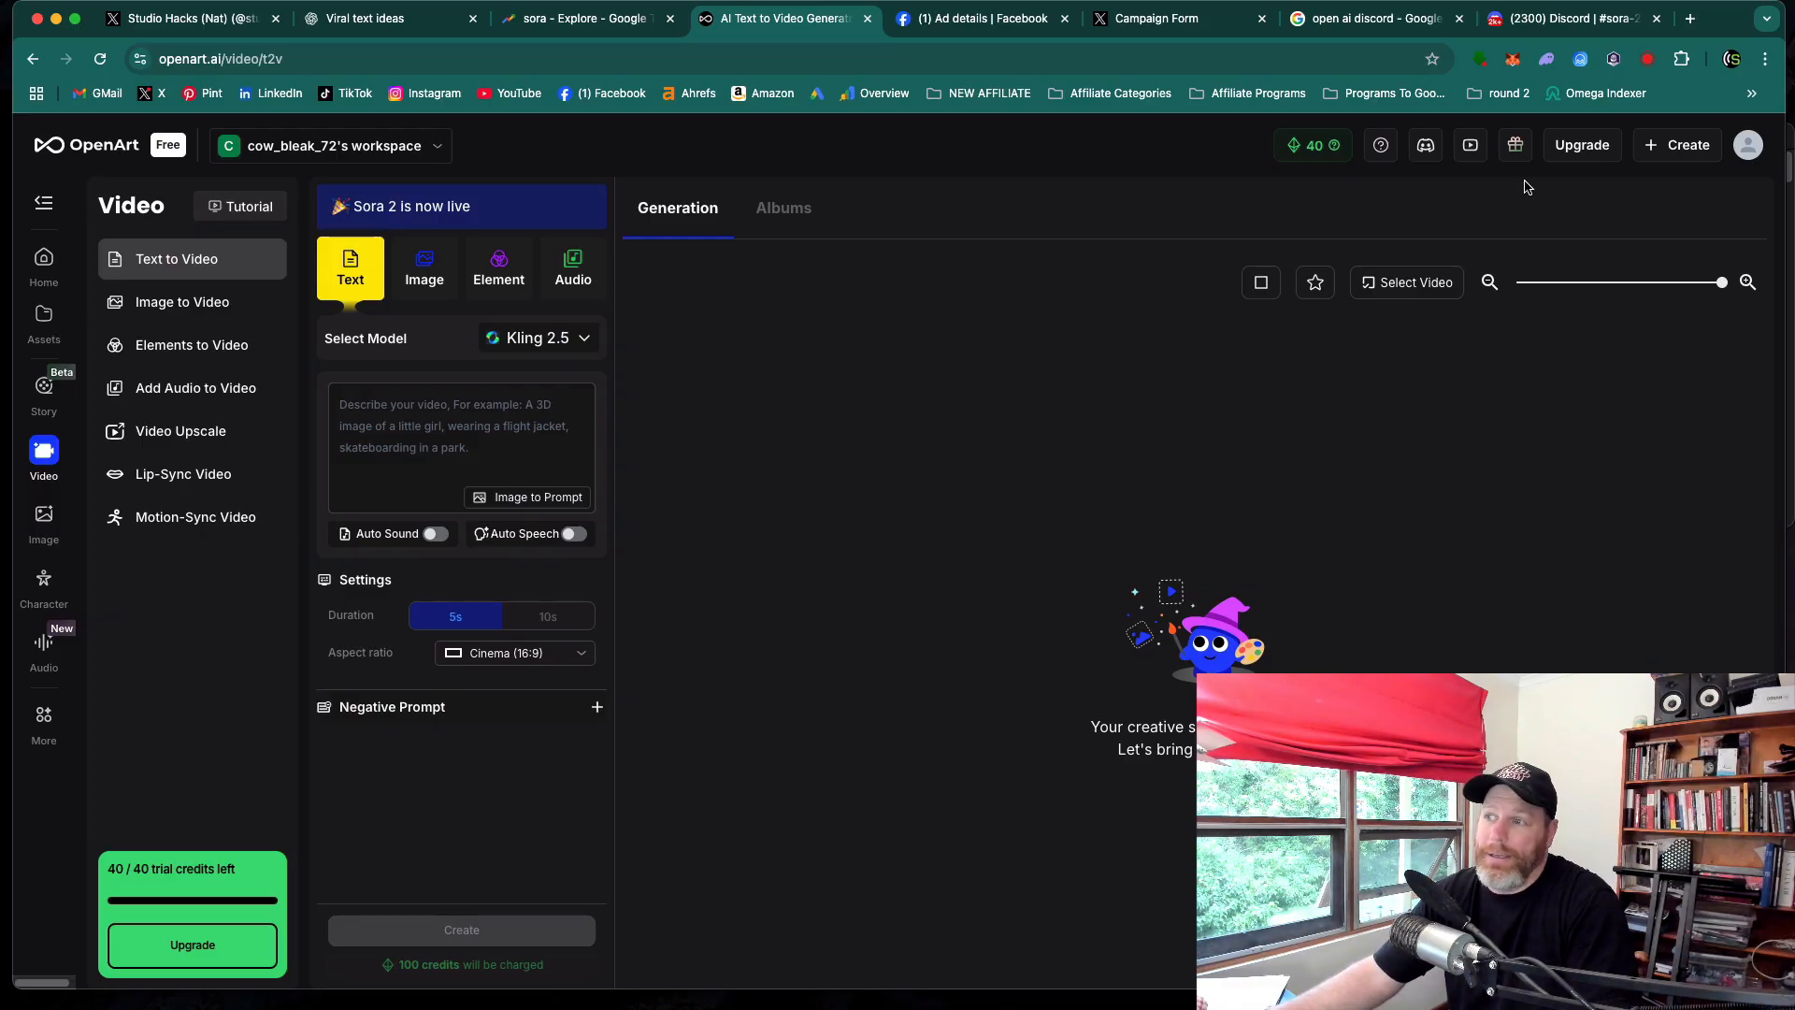
Step: Glance at Discord's sora-2-codes channel, then show the 'open ai discord' Google results
{"action": "left_click", "coordinate": [1569, 19]}
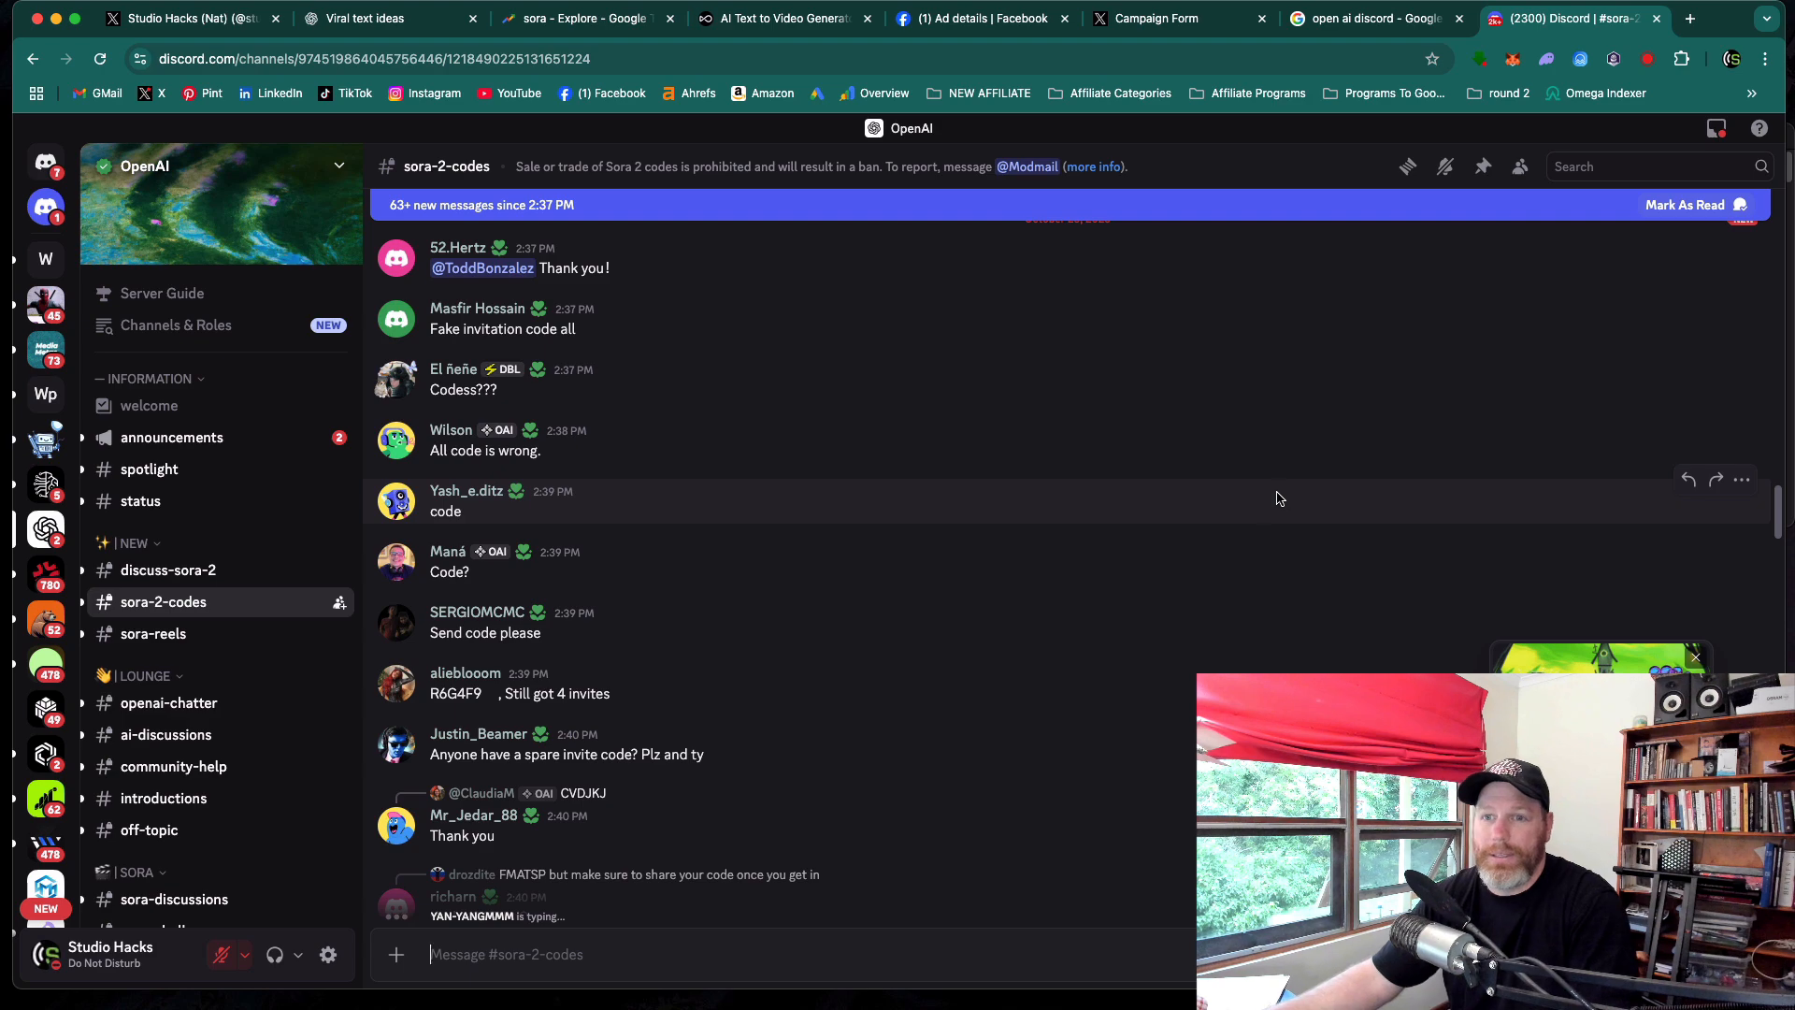
{"action": "left_click", "coordinate": [1363, 19]}
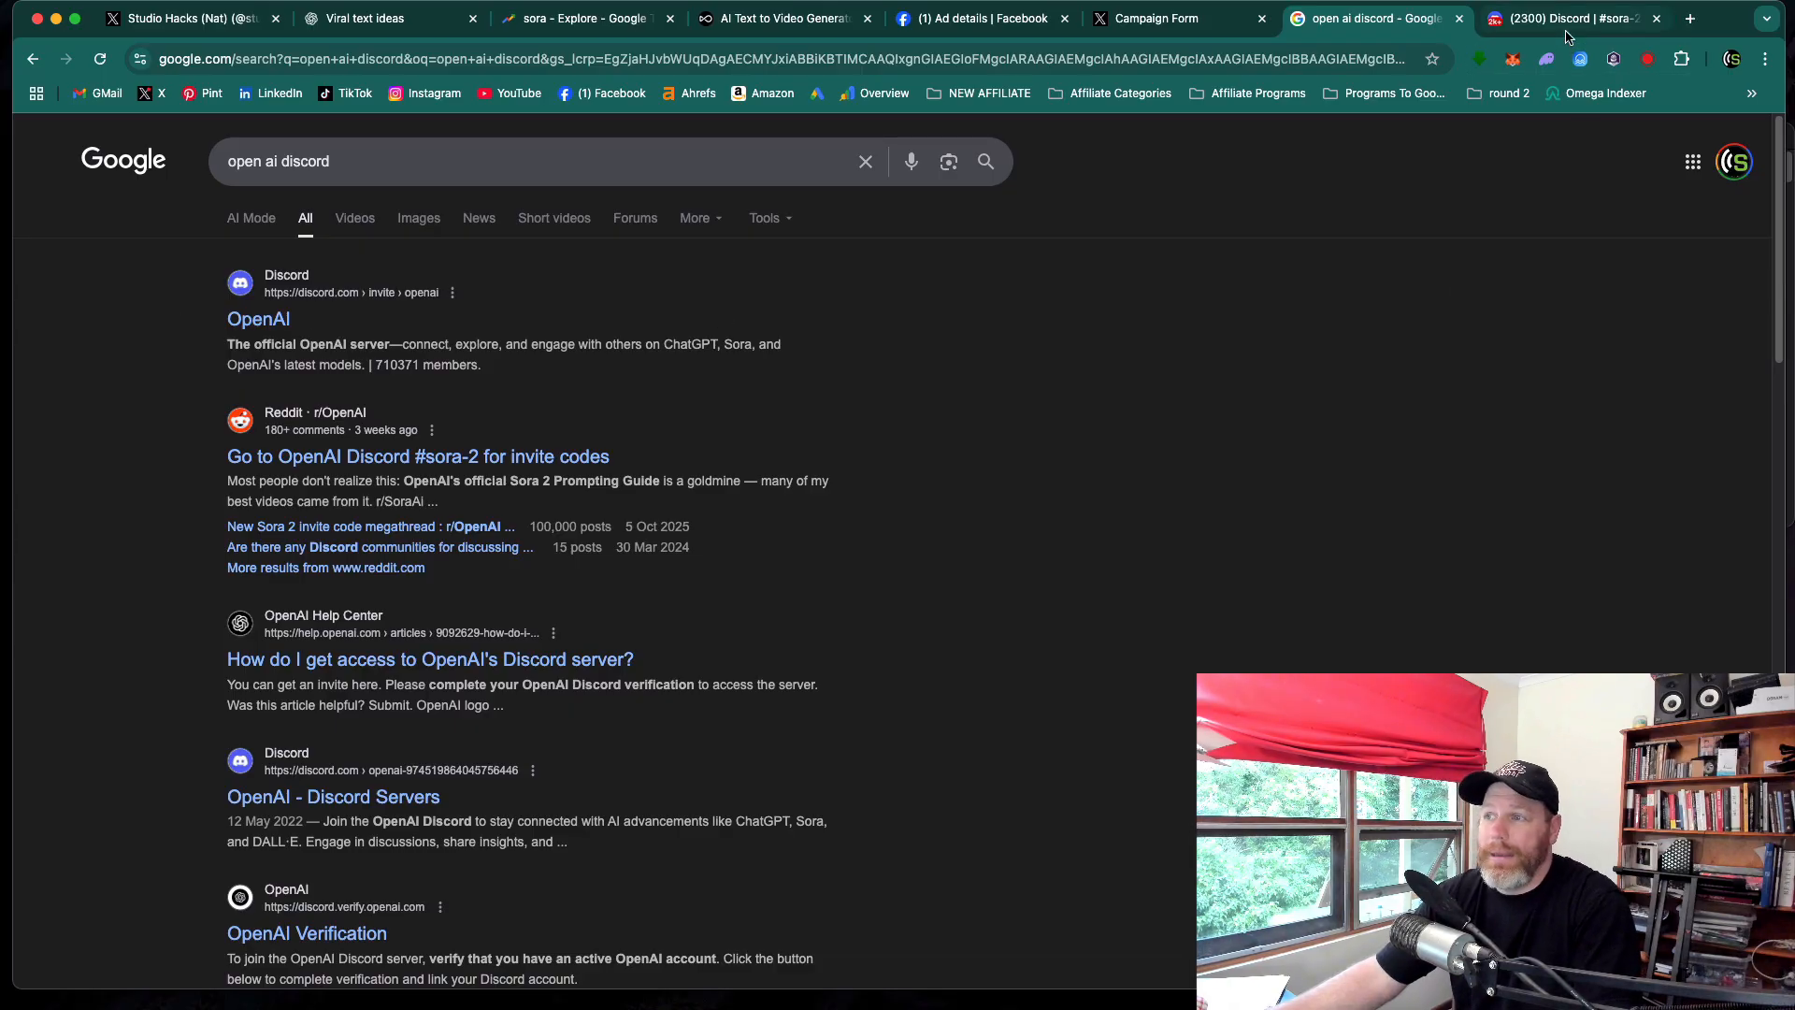
Step: Return to the OpenAI Discord's #sora-2-codes channel where members trade invite codes
{"action": "left_click", "coordinate": [1557, 19]}
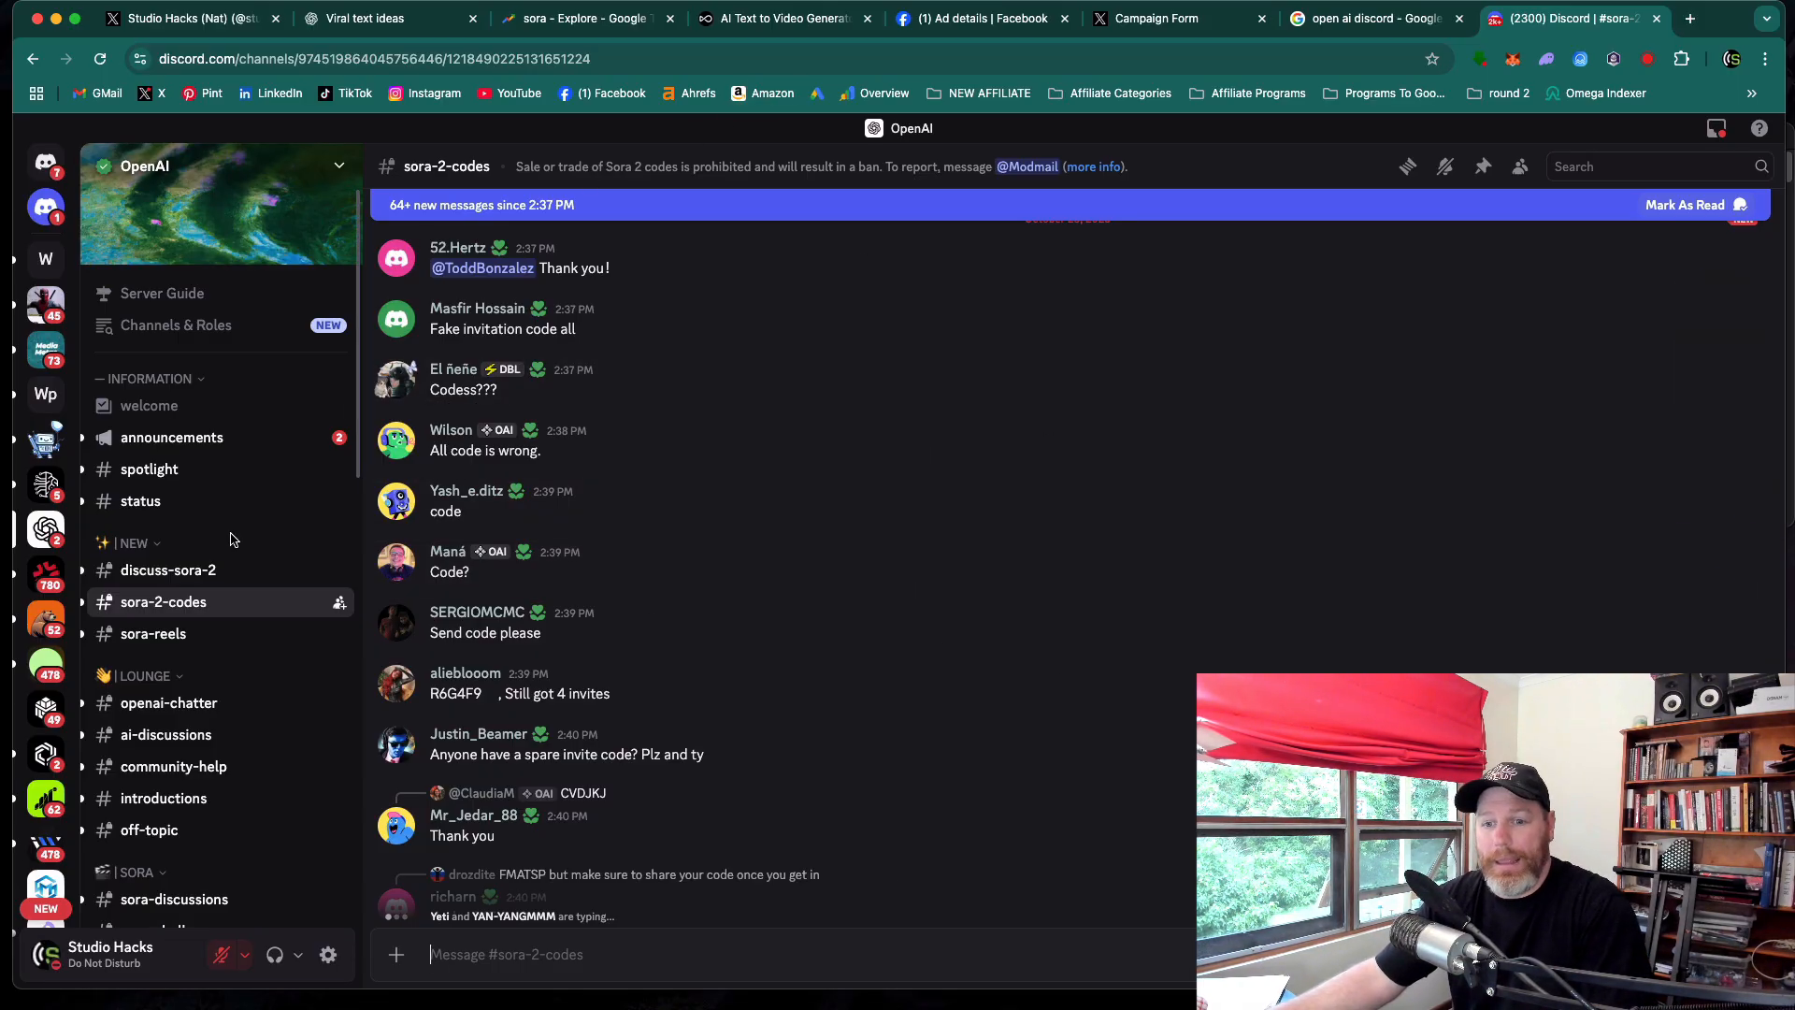
{"action": "mouse_move", "coordinate": [137, 634]}
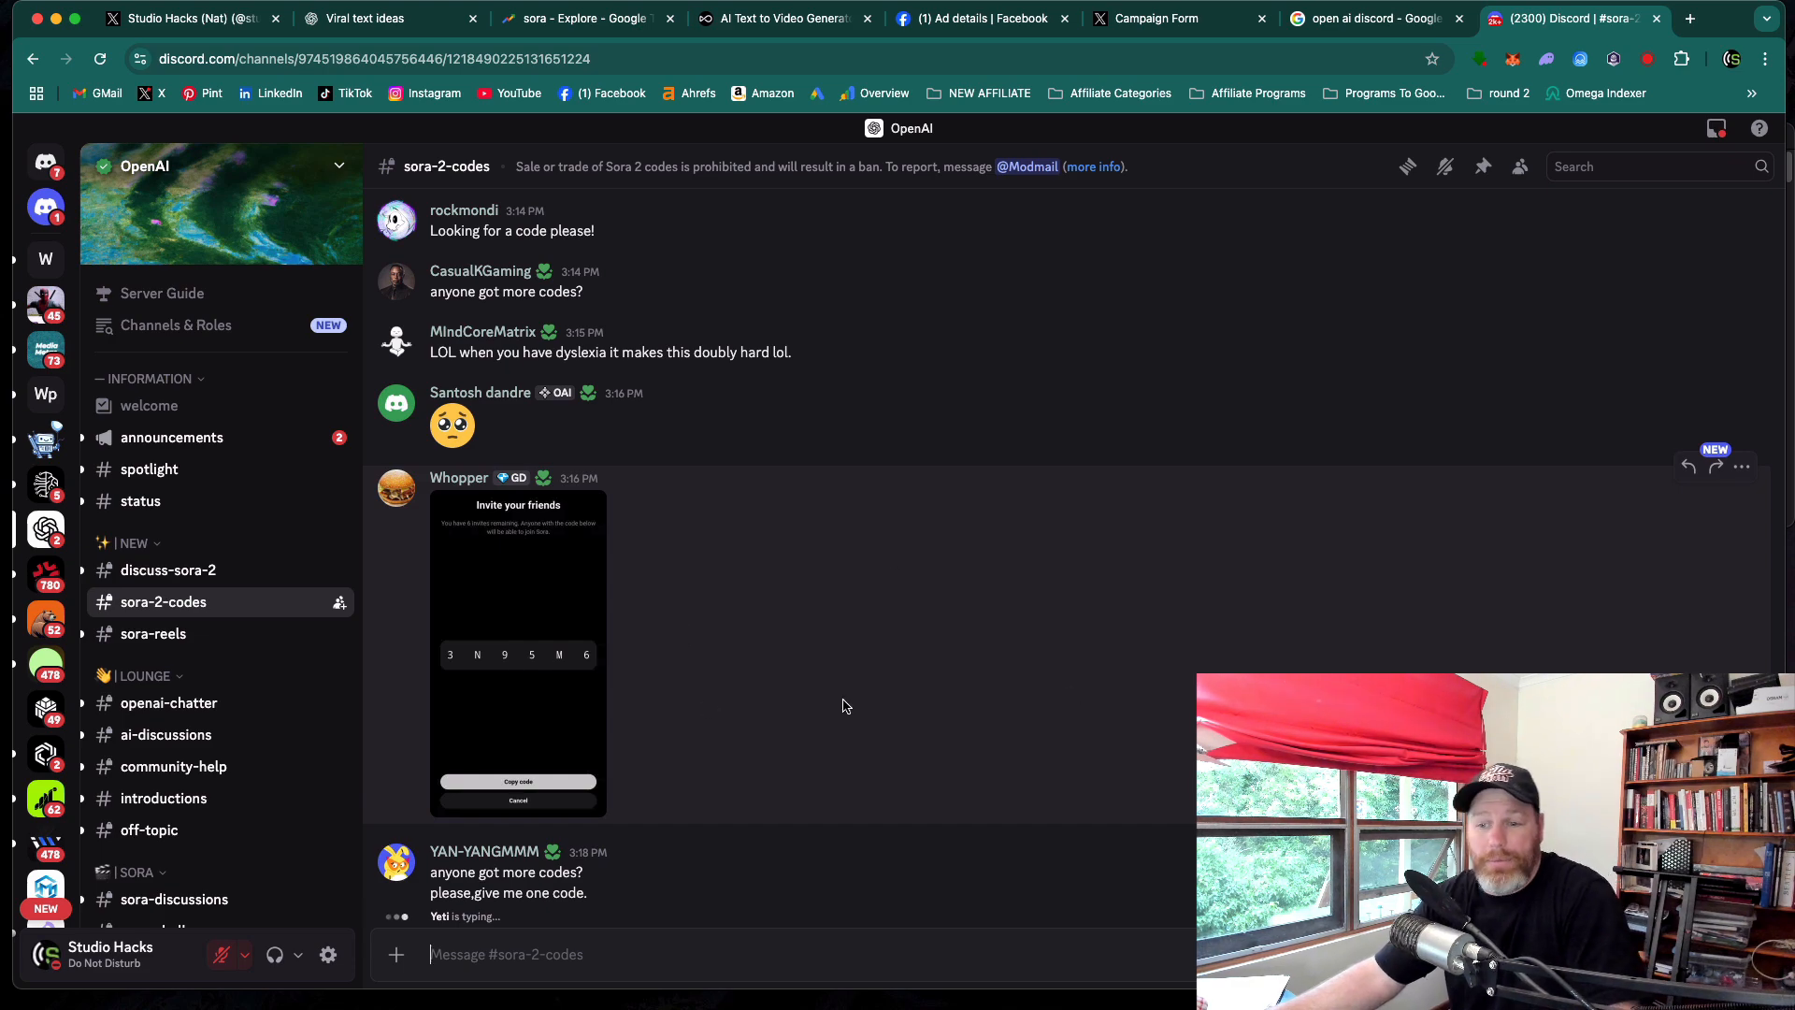
{"action": "mouse_move", "coordinate": [1008, 694]}
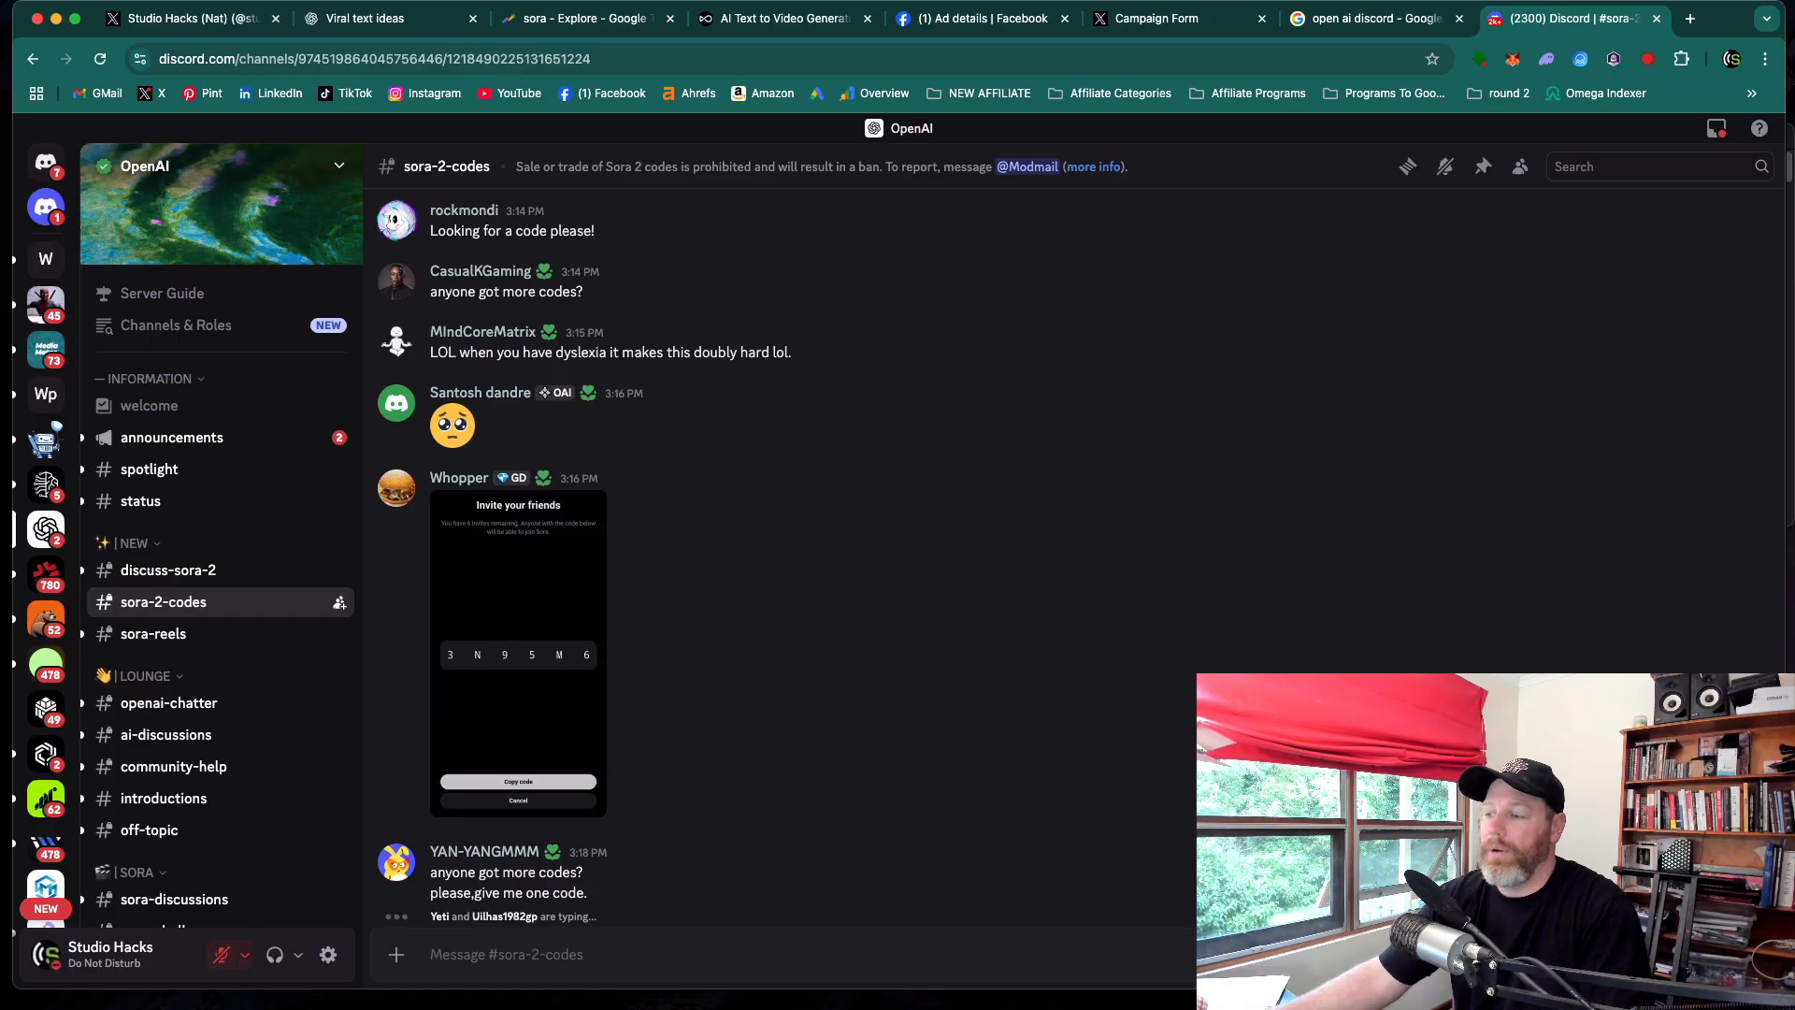
{"action": "mouse_move", "coordinate": [836, 943]}
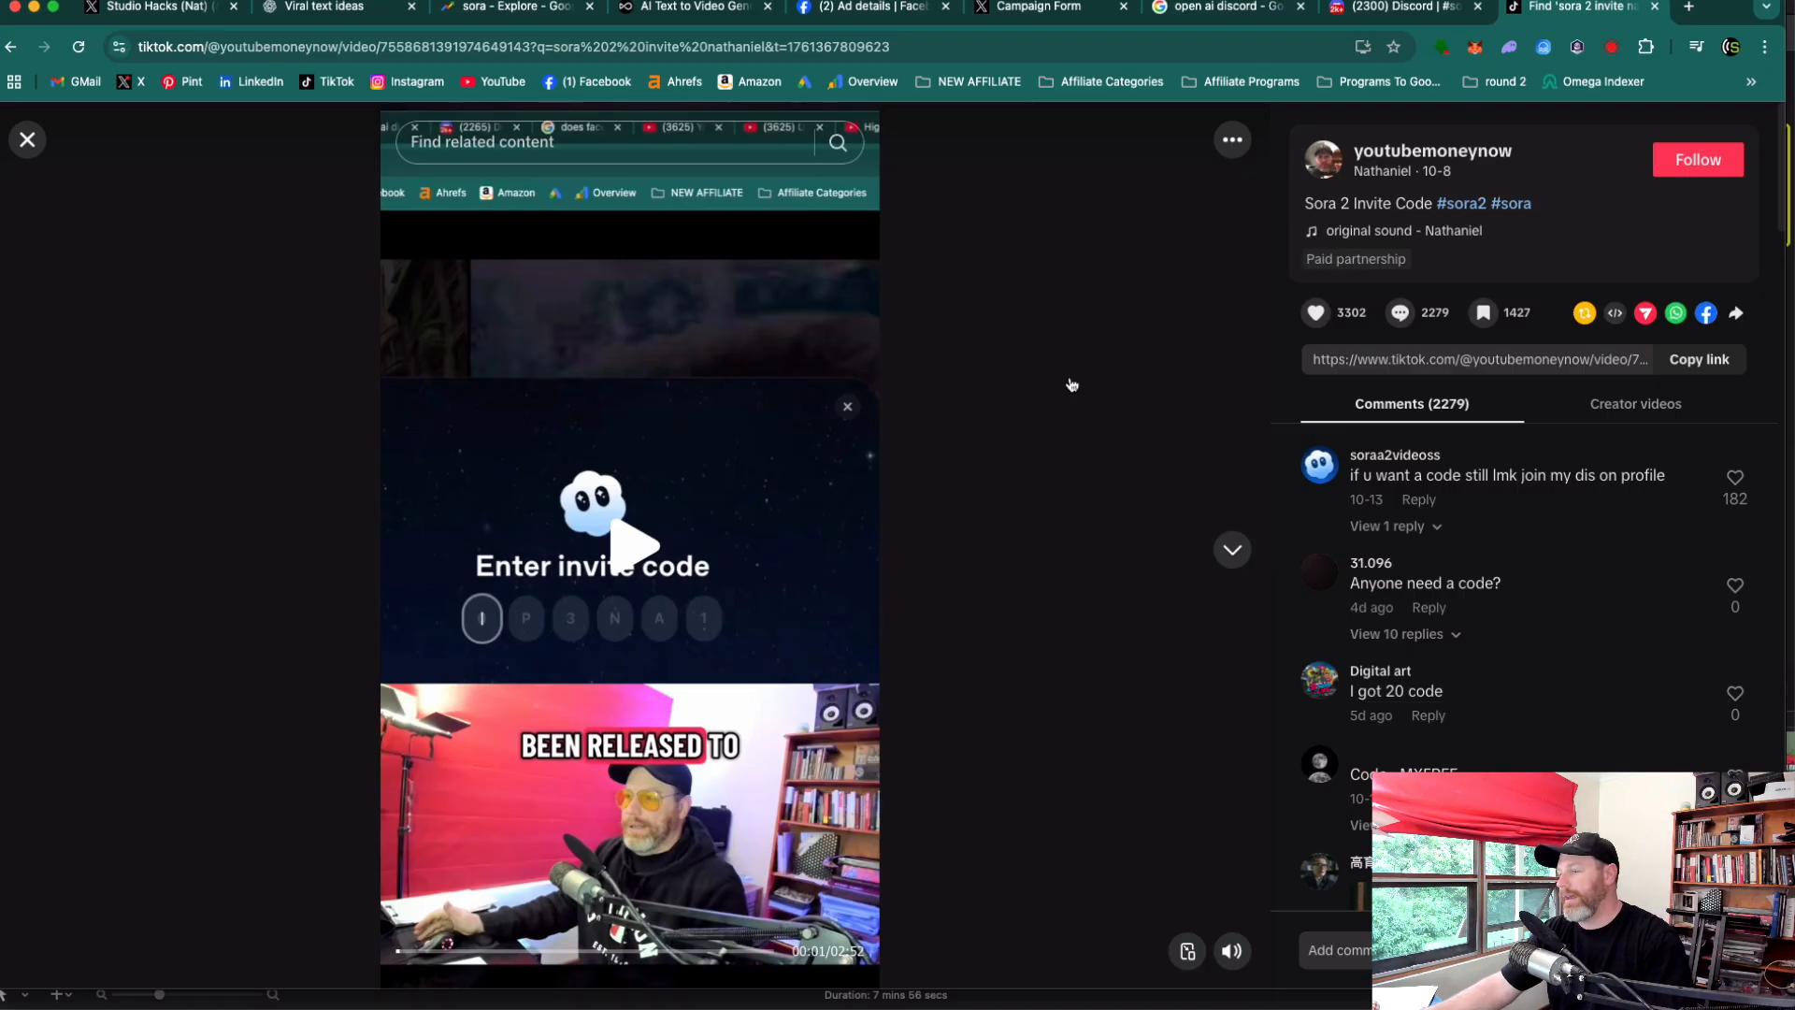
{"action": "mouse_move", "coordinate": [1608, 675]}
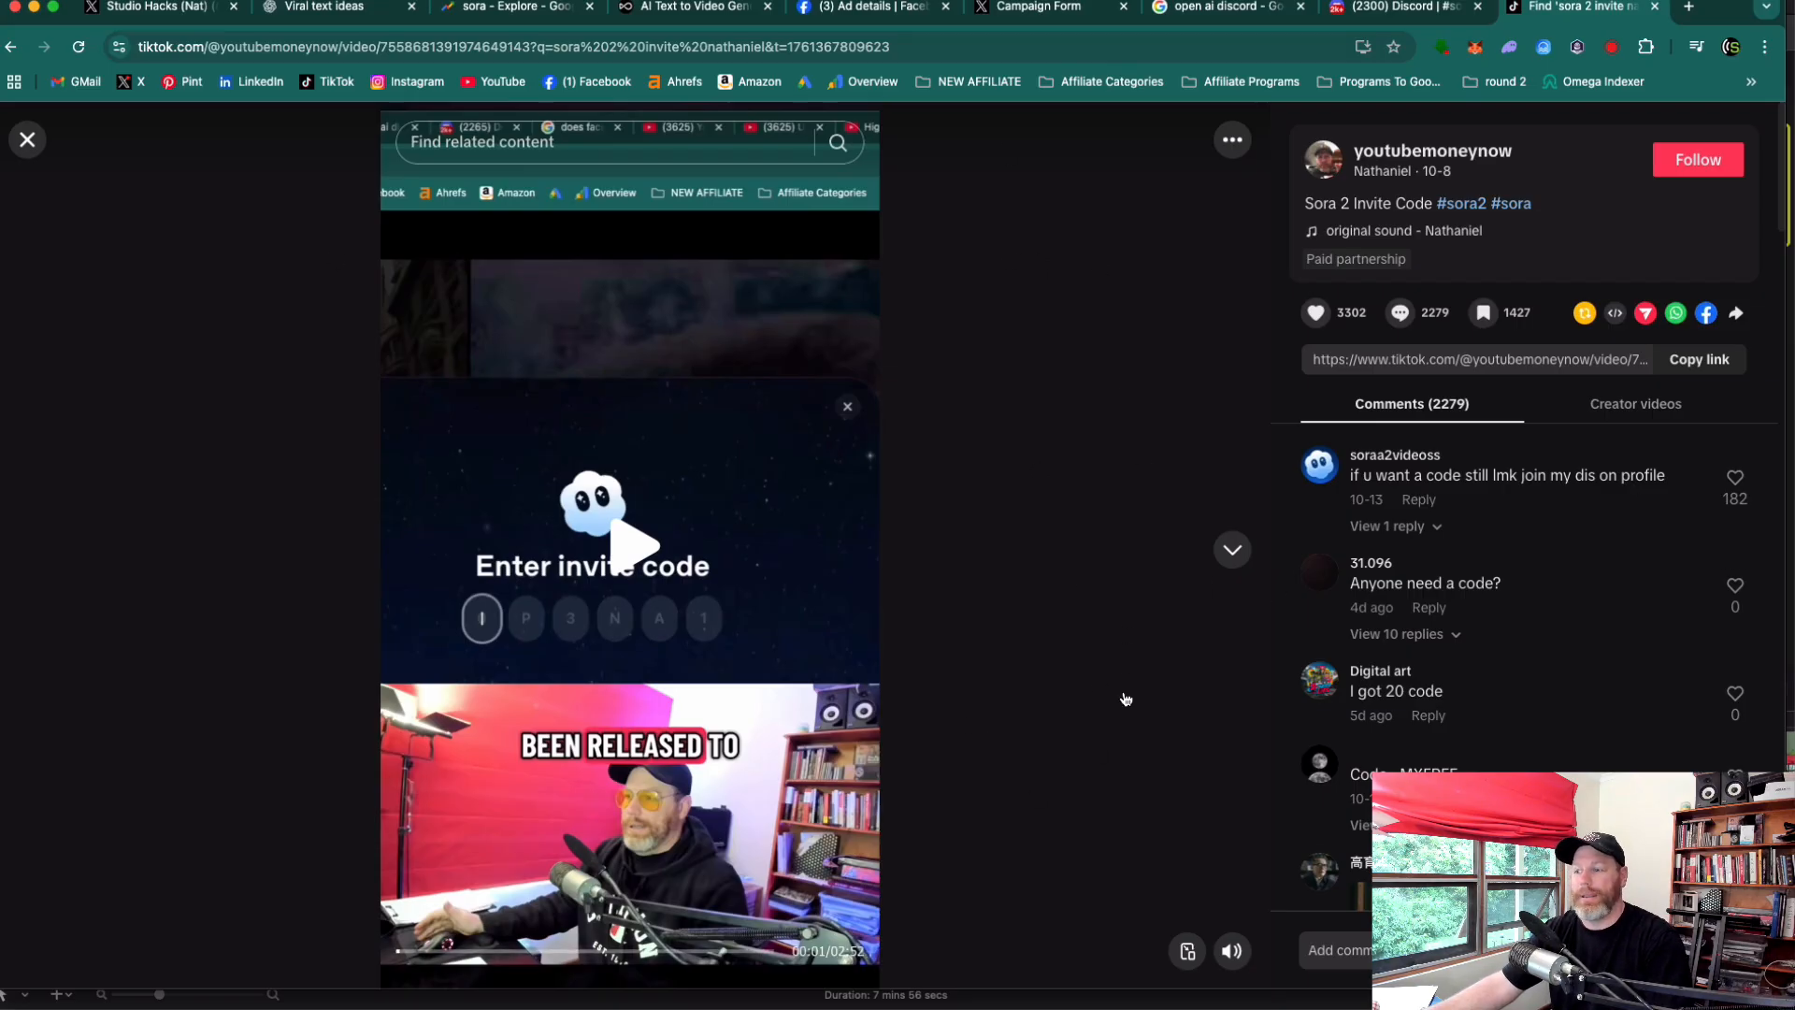
{"action": "mouse_move", "coordinate": [1633, 692]}
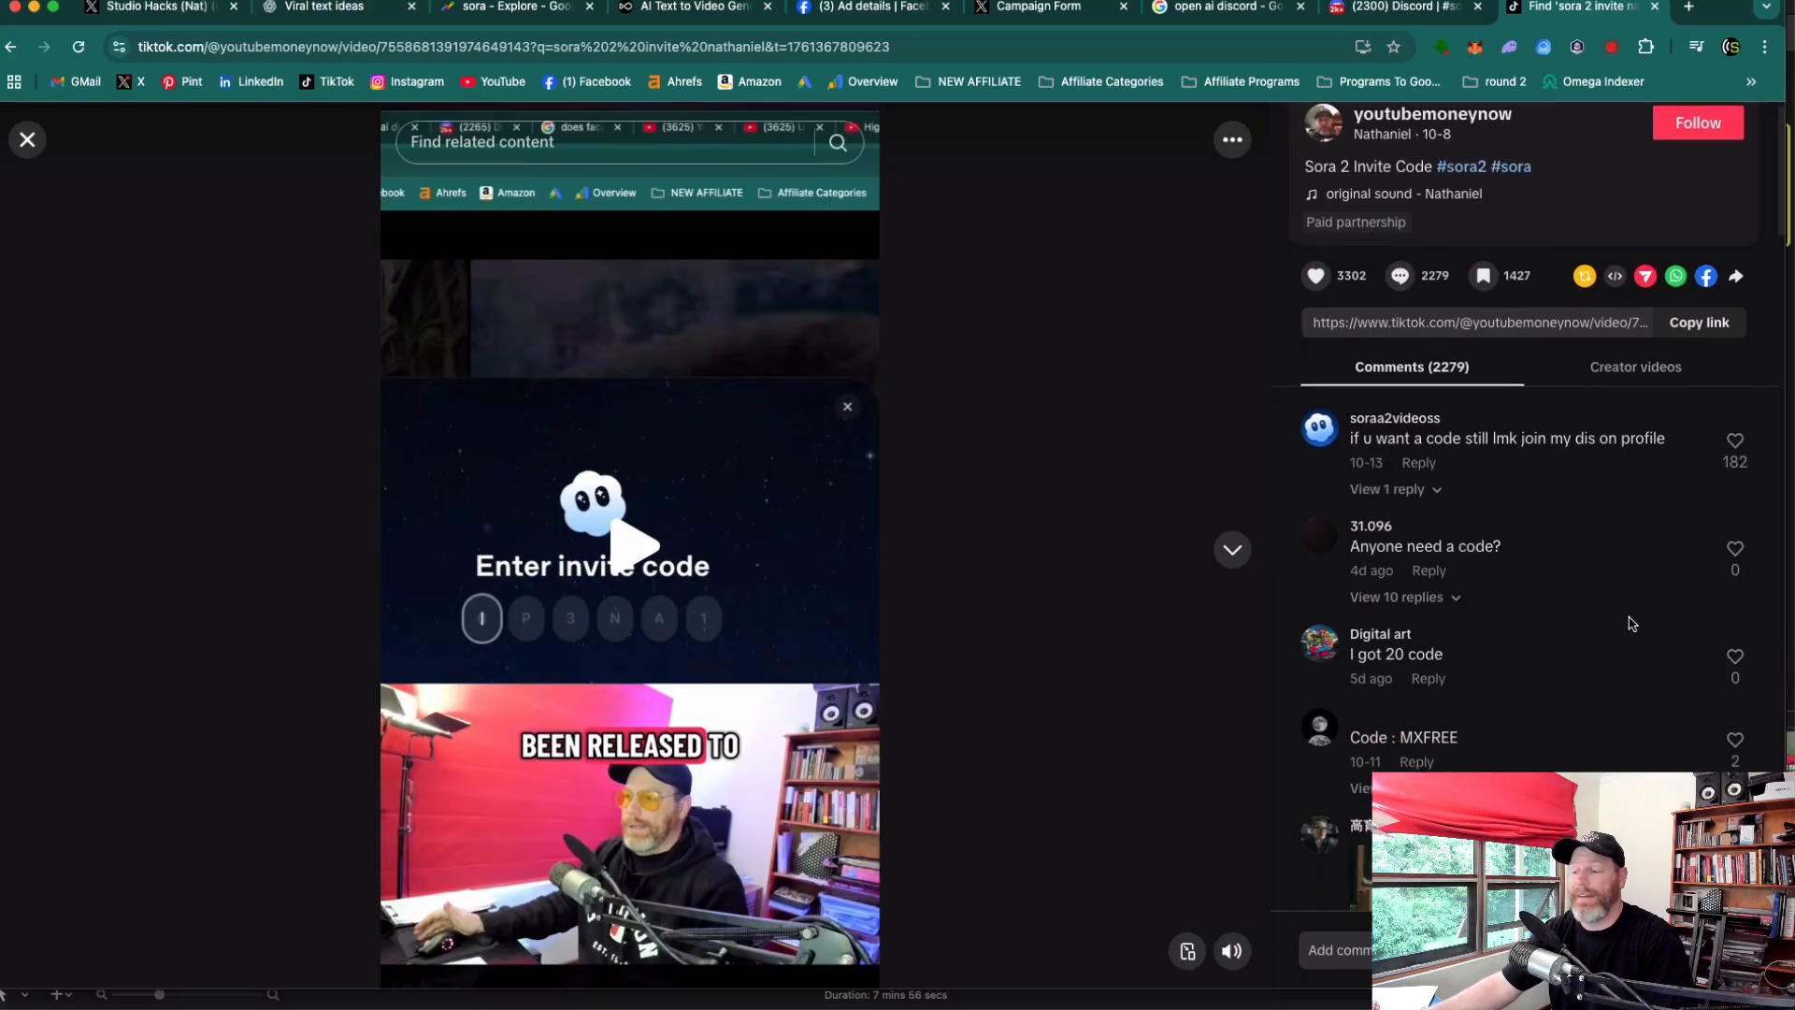
Step: Scroll through the TikTok Sora 2 Invite Code video's comments offering and requesting codes
{"action": "scroll", "scroll_direction": "down", "scroll_amount": 3}
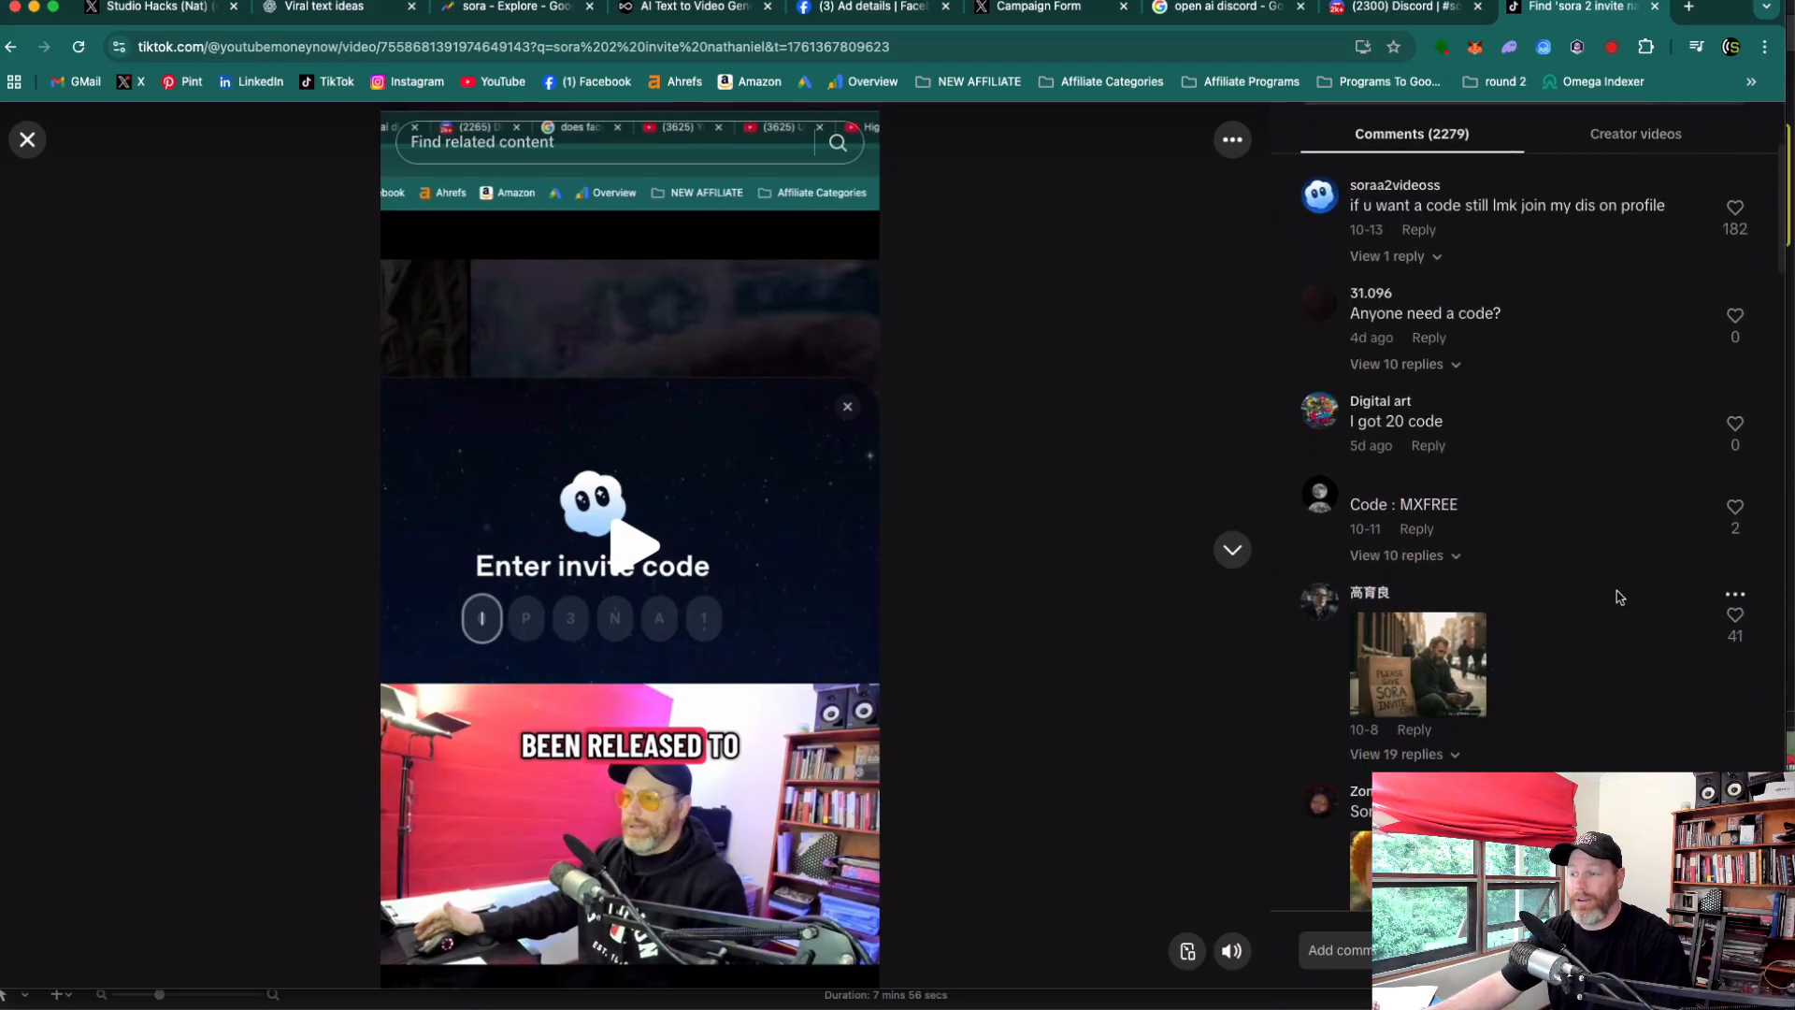
{"action": "scroll", "scroll_direction": "down", "scroll_amount": 3}
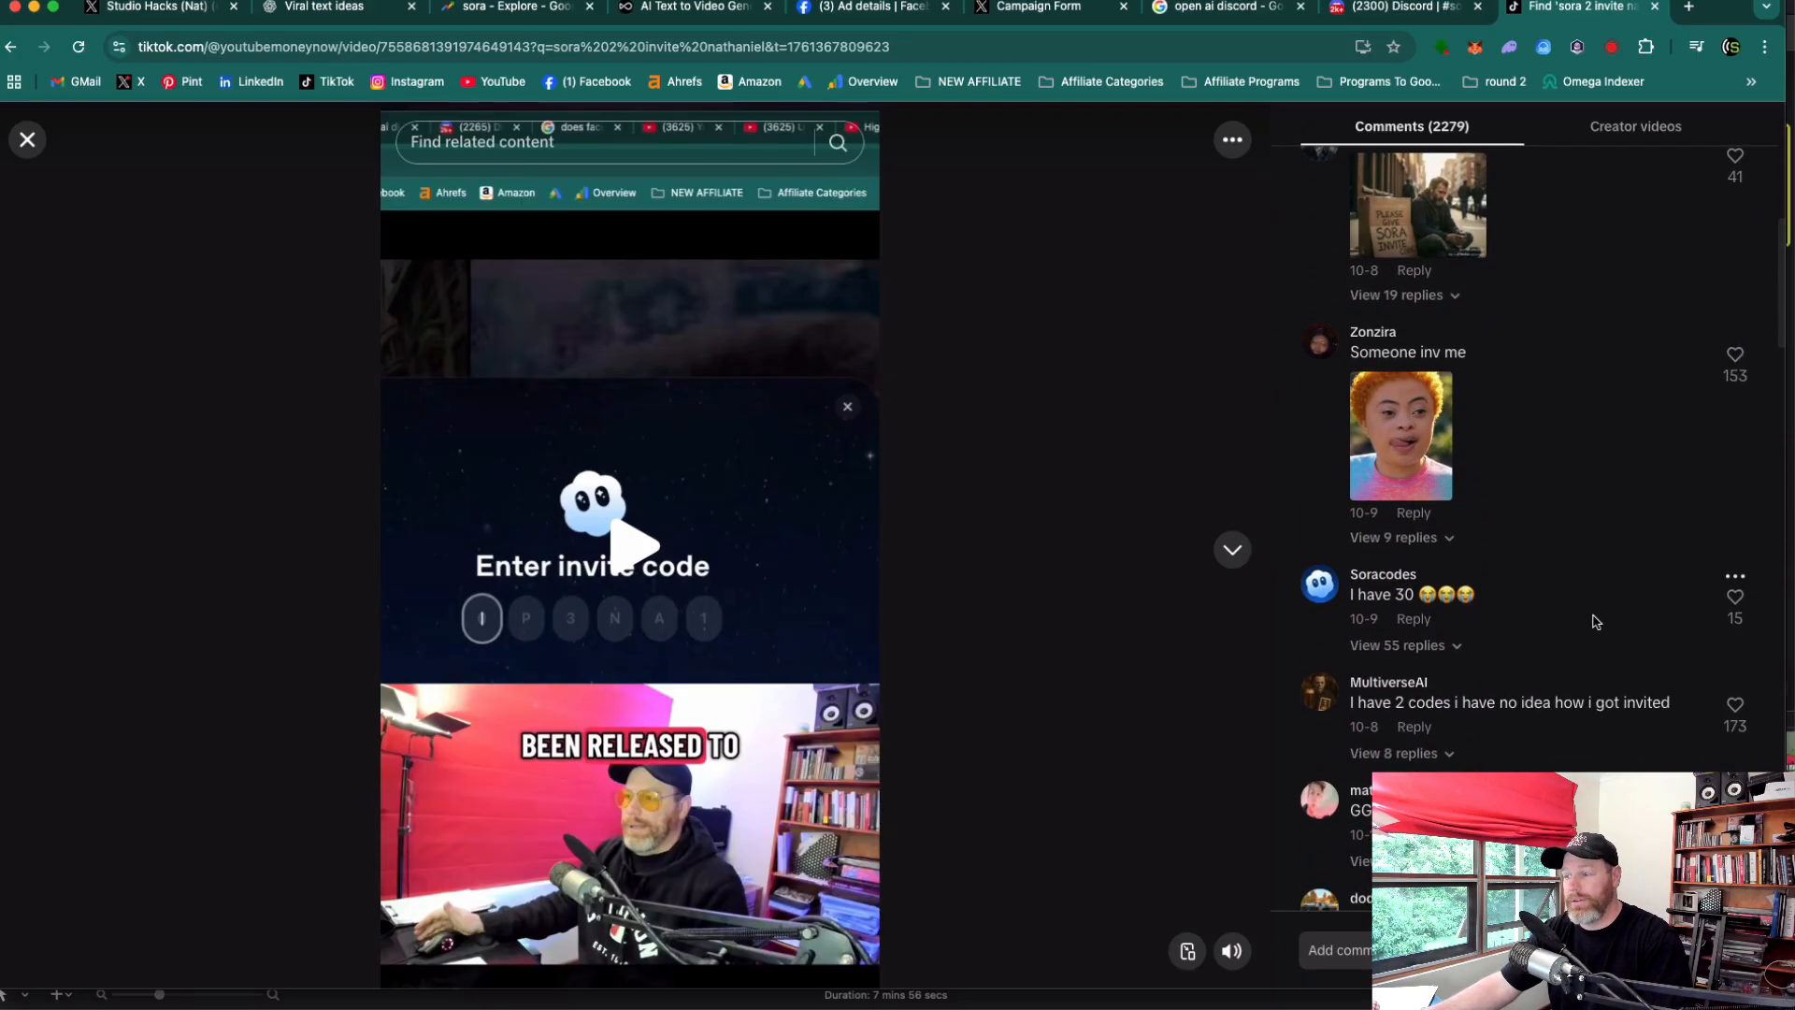
{"action": "scroll", "scroll_direction": "down", "scroll_amount": 3}
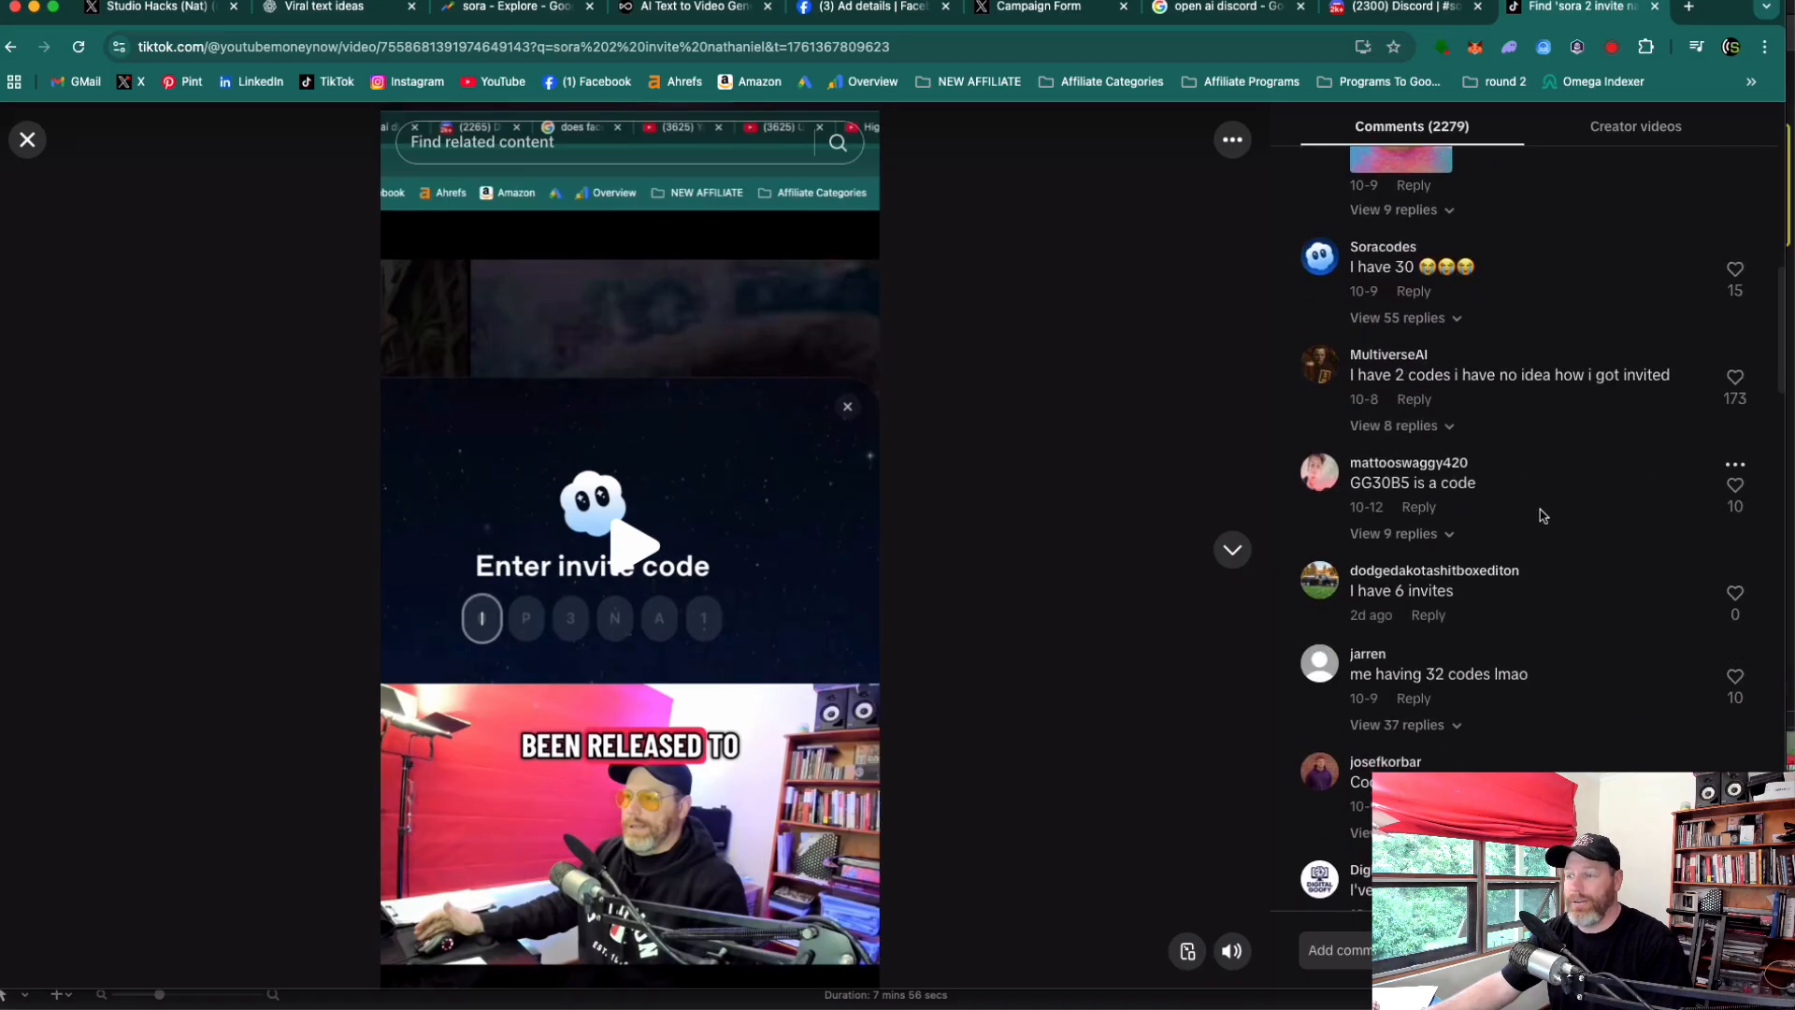
{"action": "mouse_move", "coordinate": [1545, 492]}
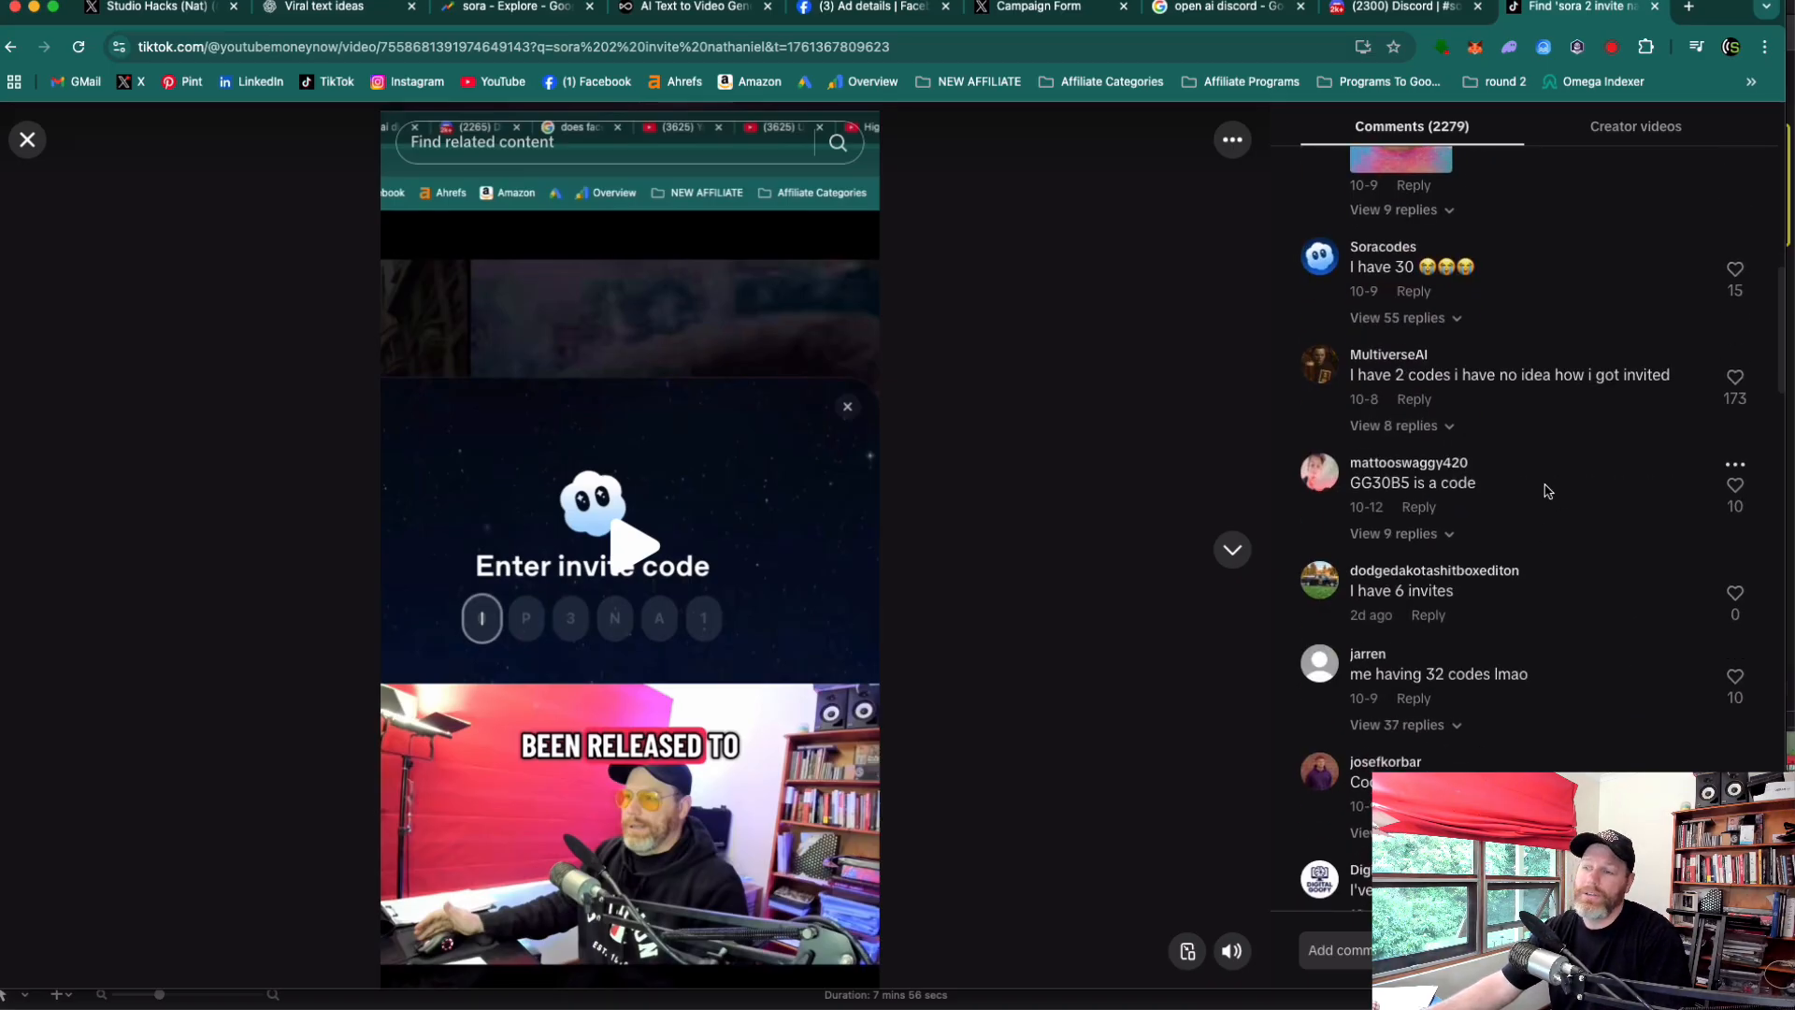
{"action": "mouse_move", "coordinate": [1589, 589]}
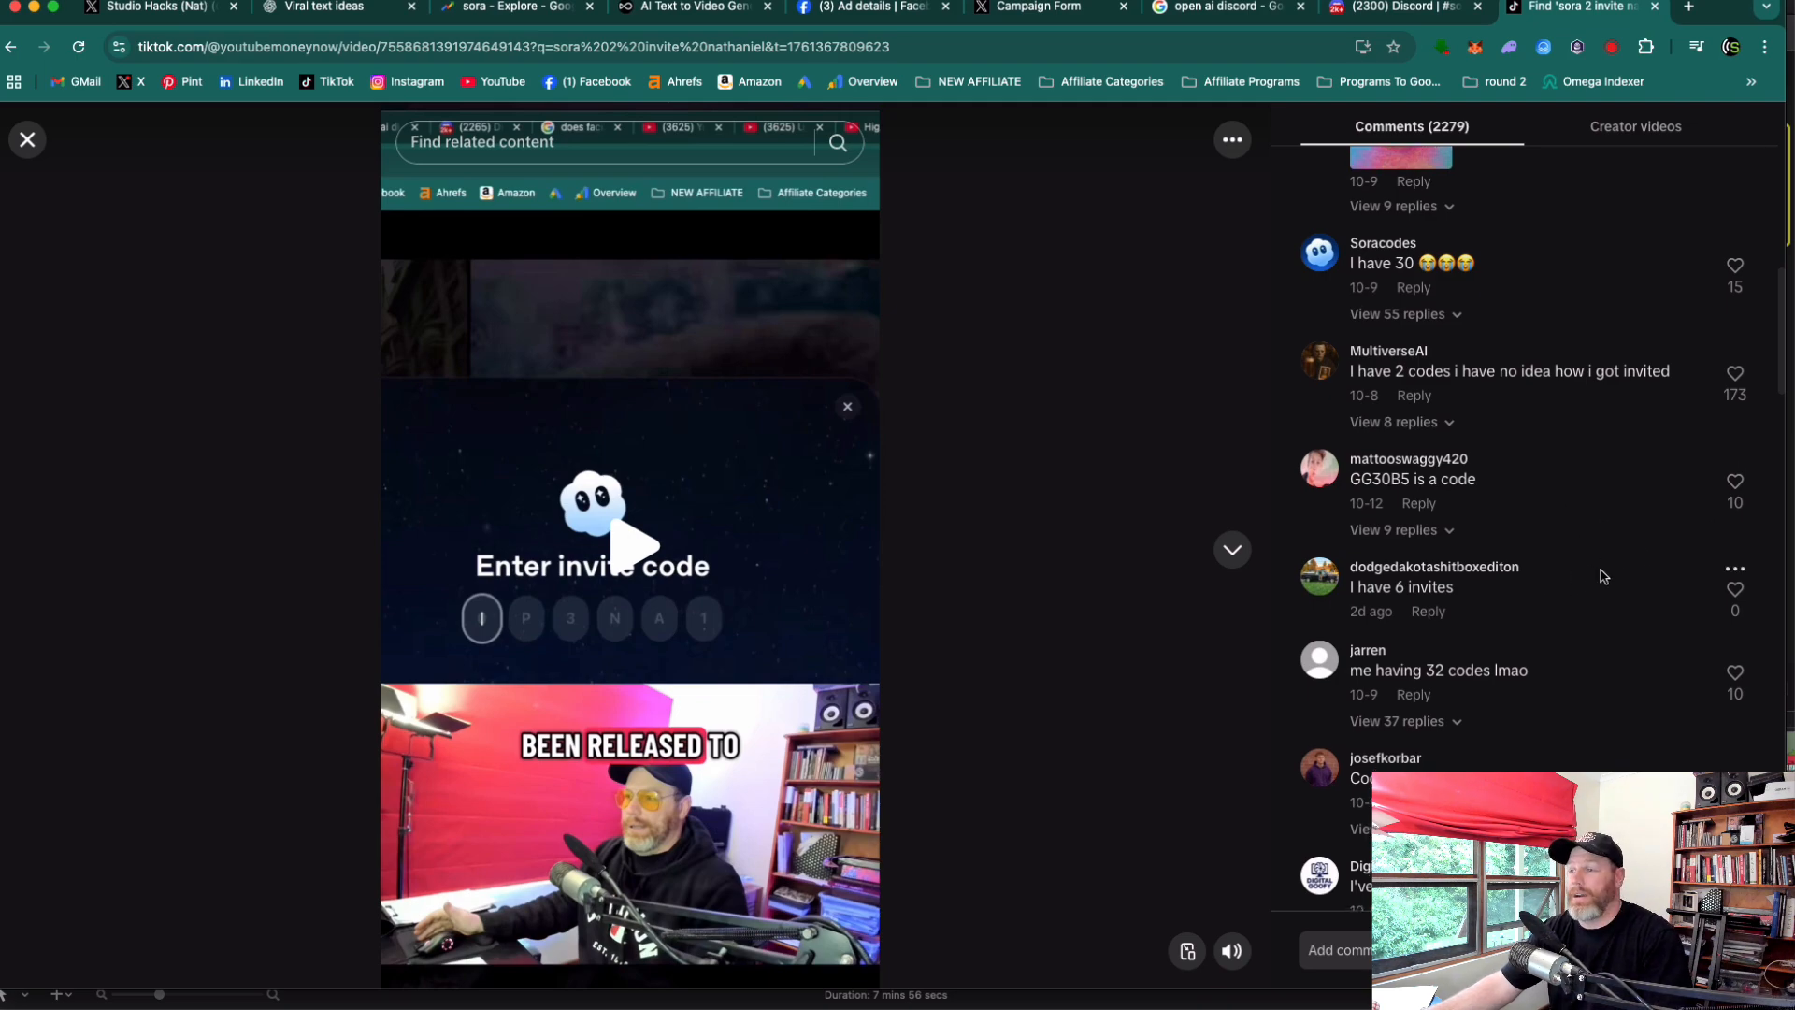
{"action": "scroll", "scroll_direction": "down", "scroll_amount": 3}
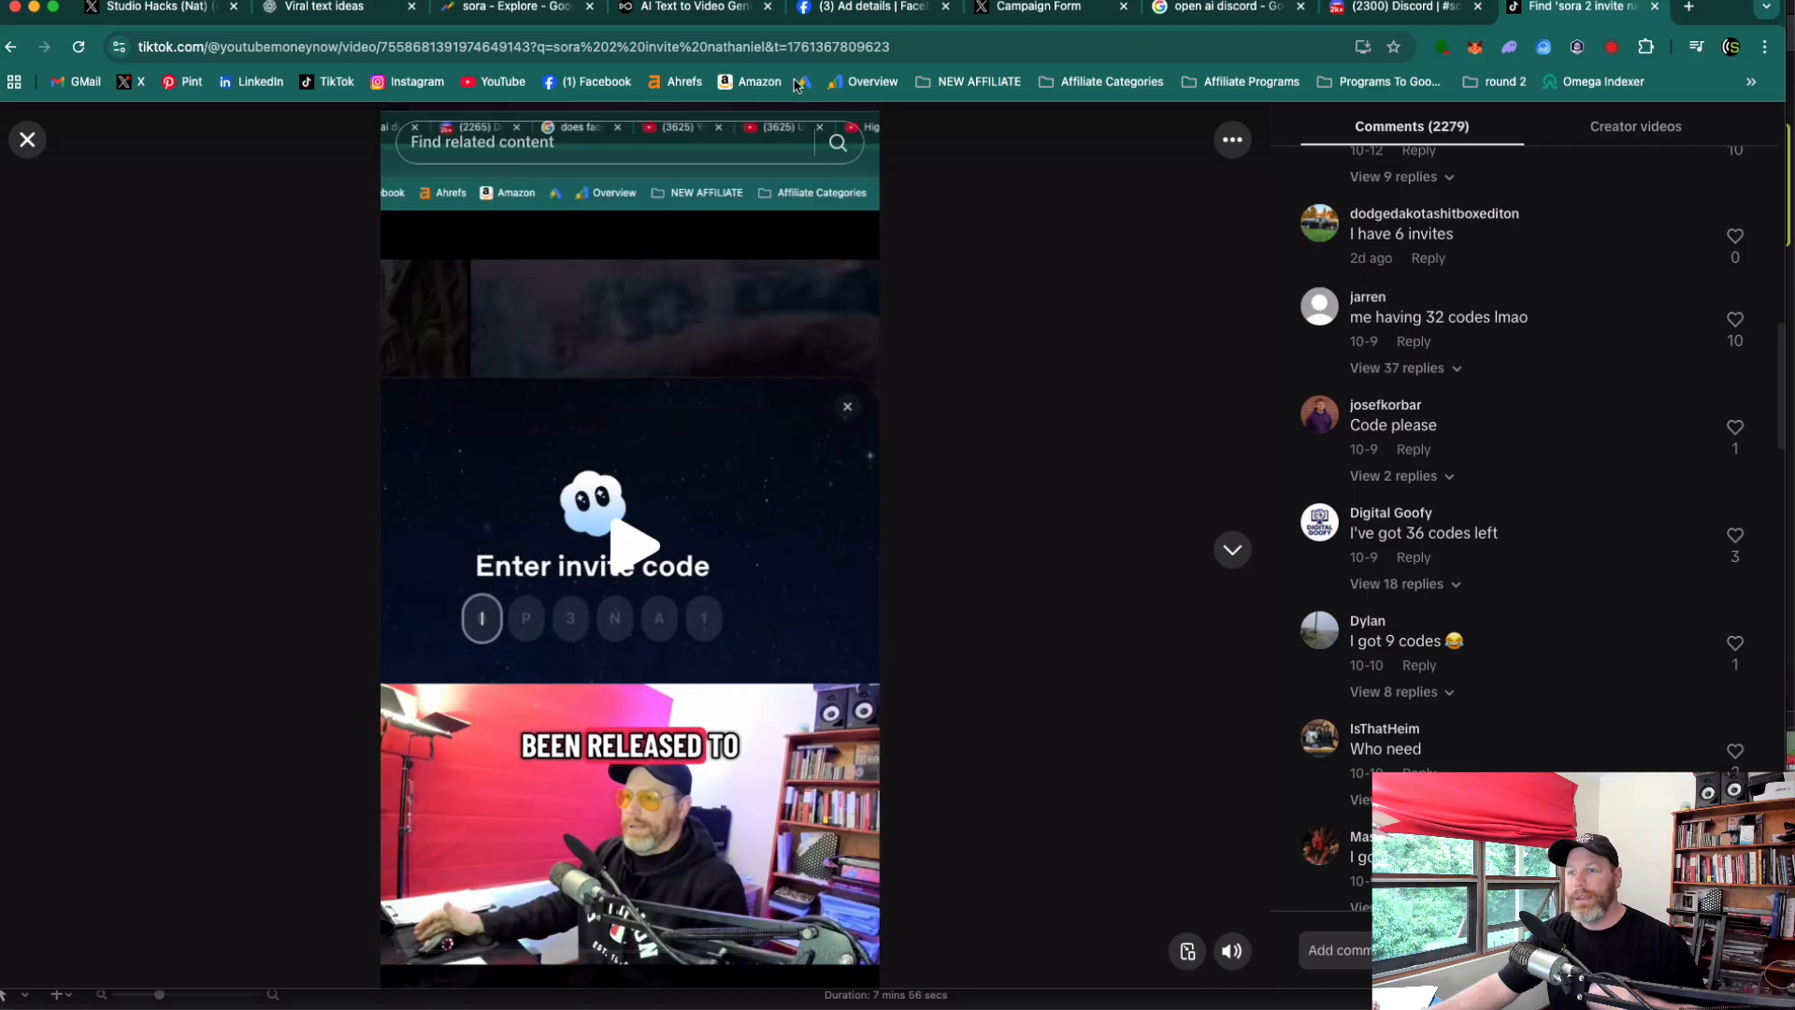
Step: Return to OpenArt's empty text-to-video workspace with Kling 2.5 chosen
{"action": "left_click", "coordinate": [692, 7]}
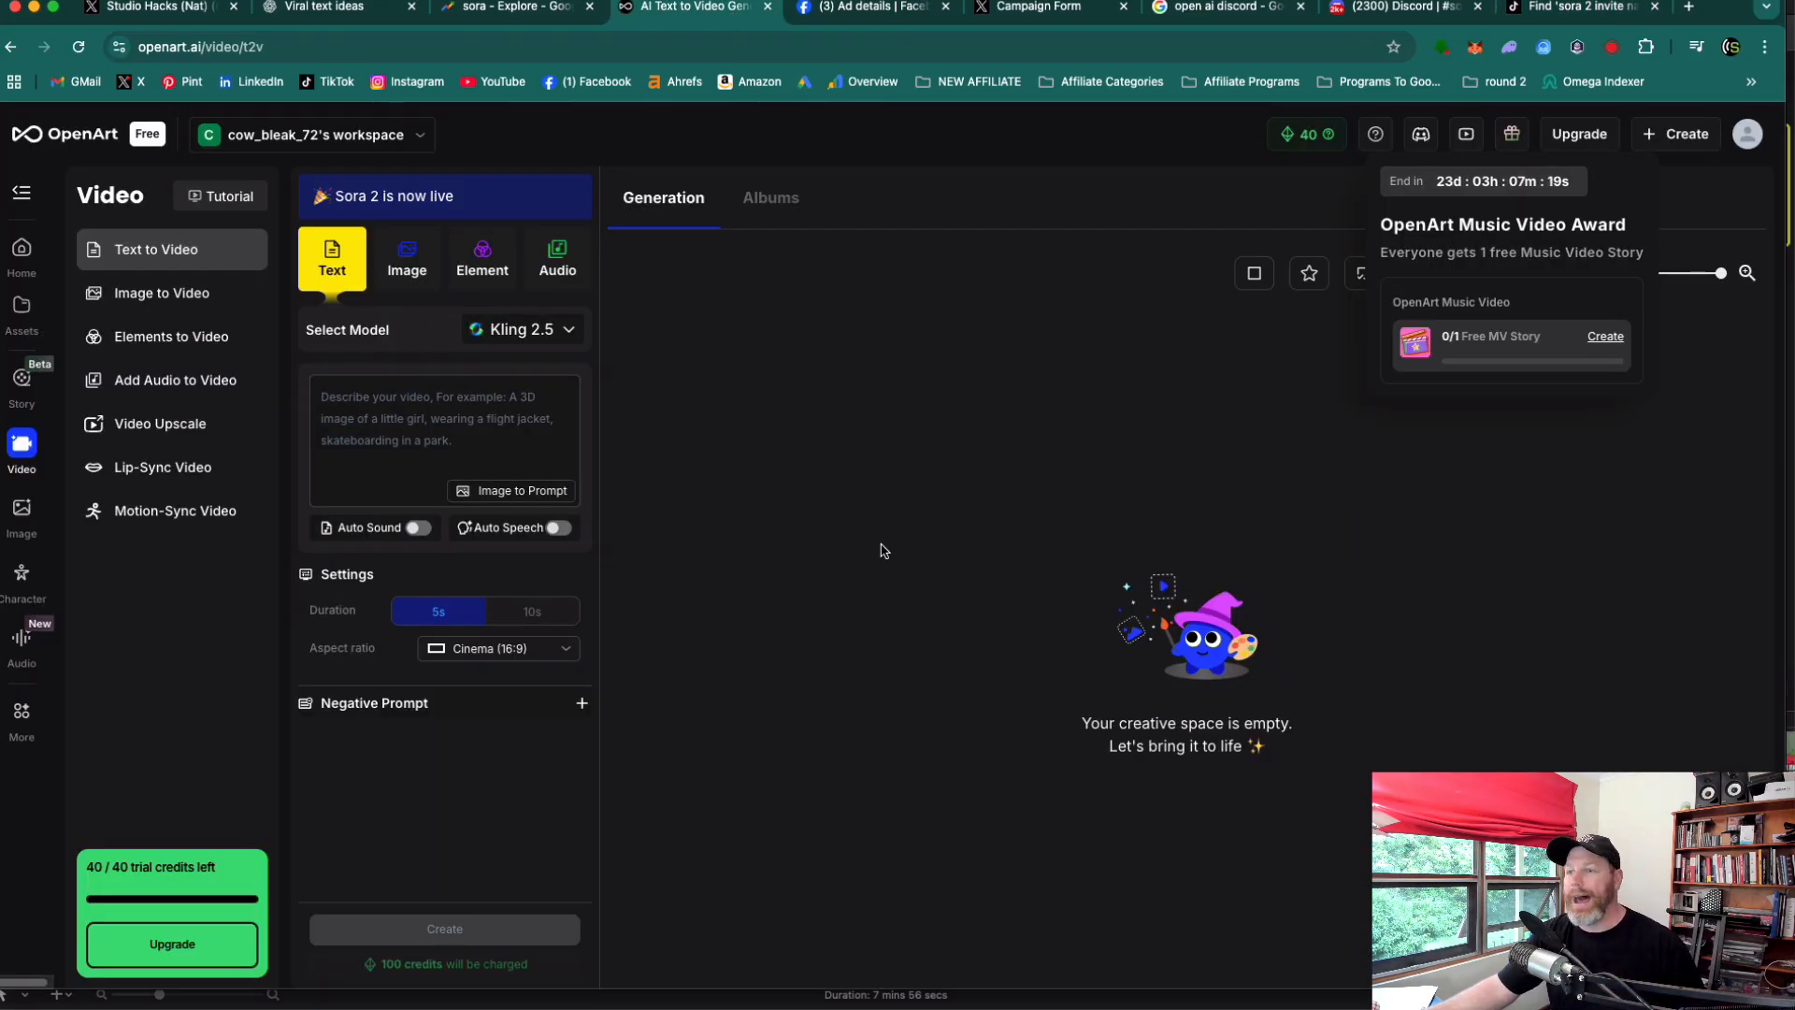
{"action": "mouse_move", "coordinate": [918, 565]}
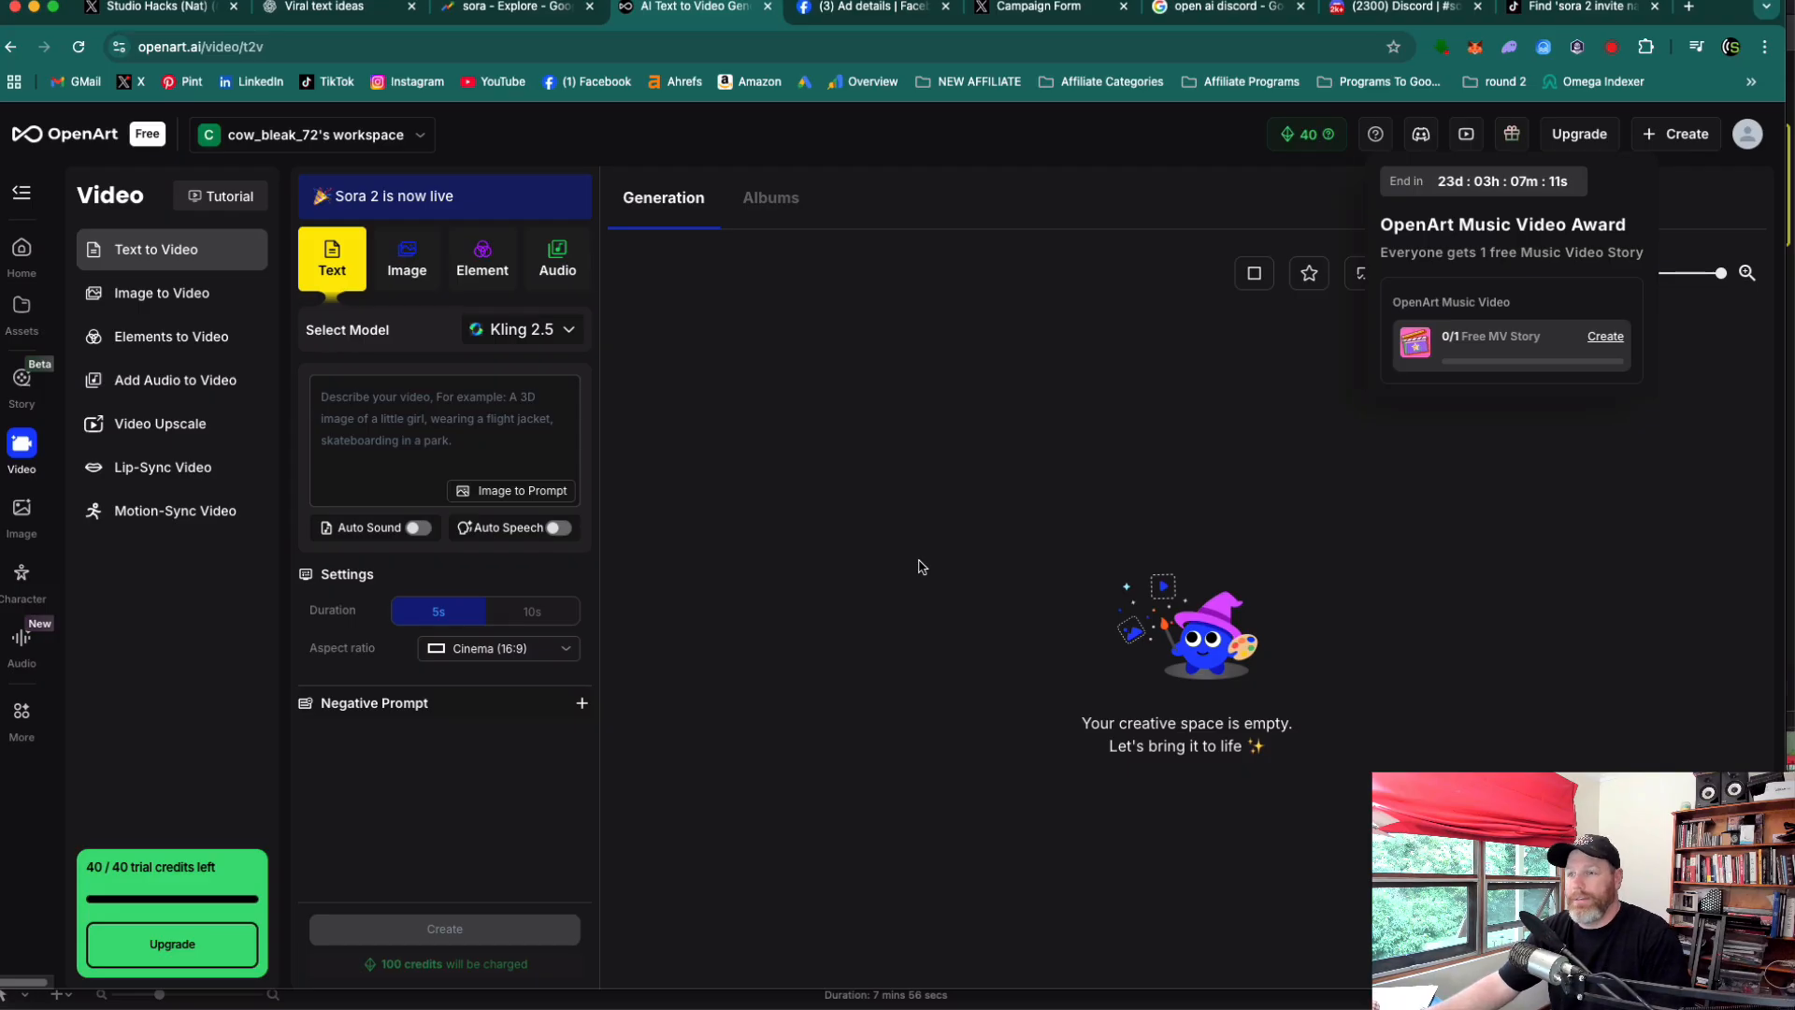
Step: Go back to #sora-2-codes and read the newest messages sharing invite codes
{"action": "left_click", "coordinate": [1404, 8]}
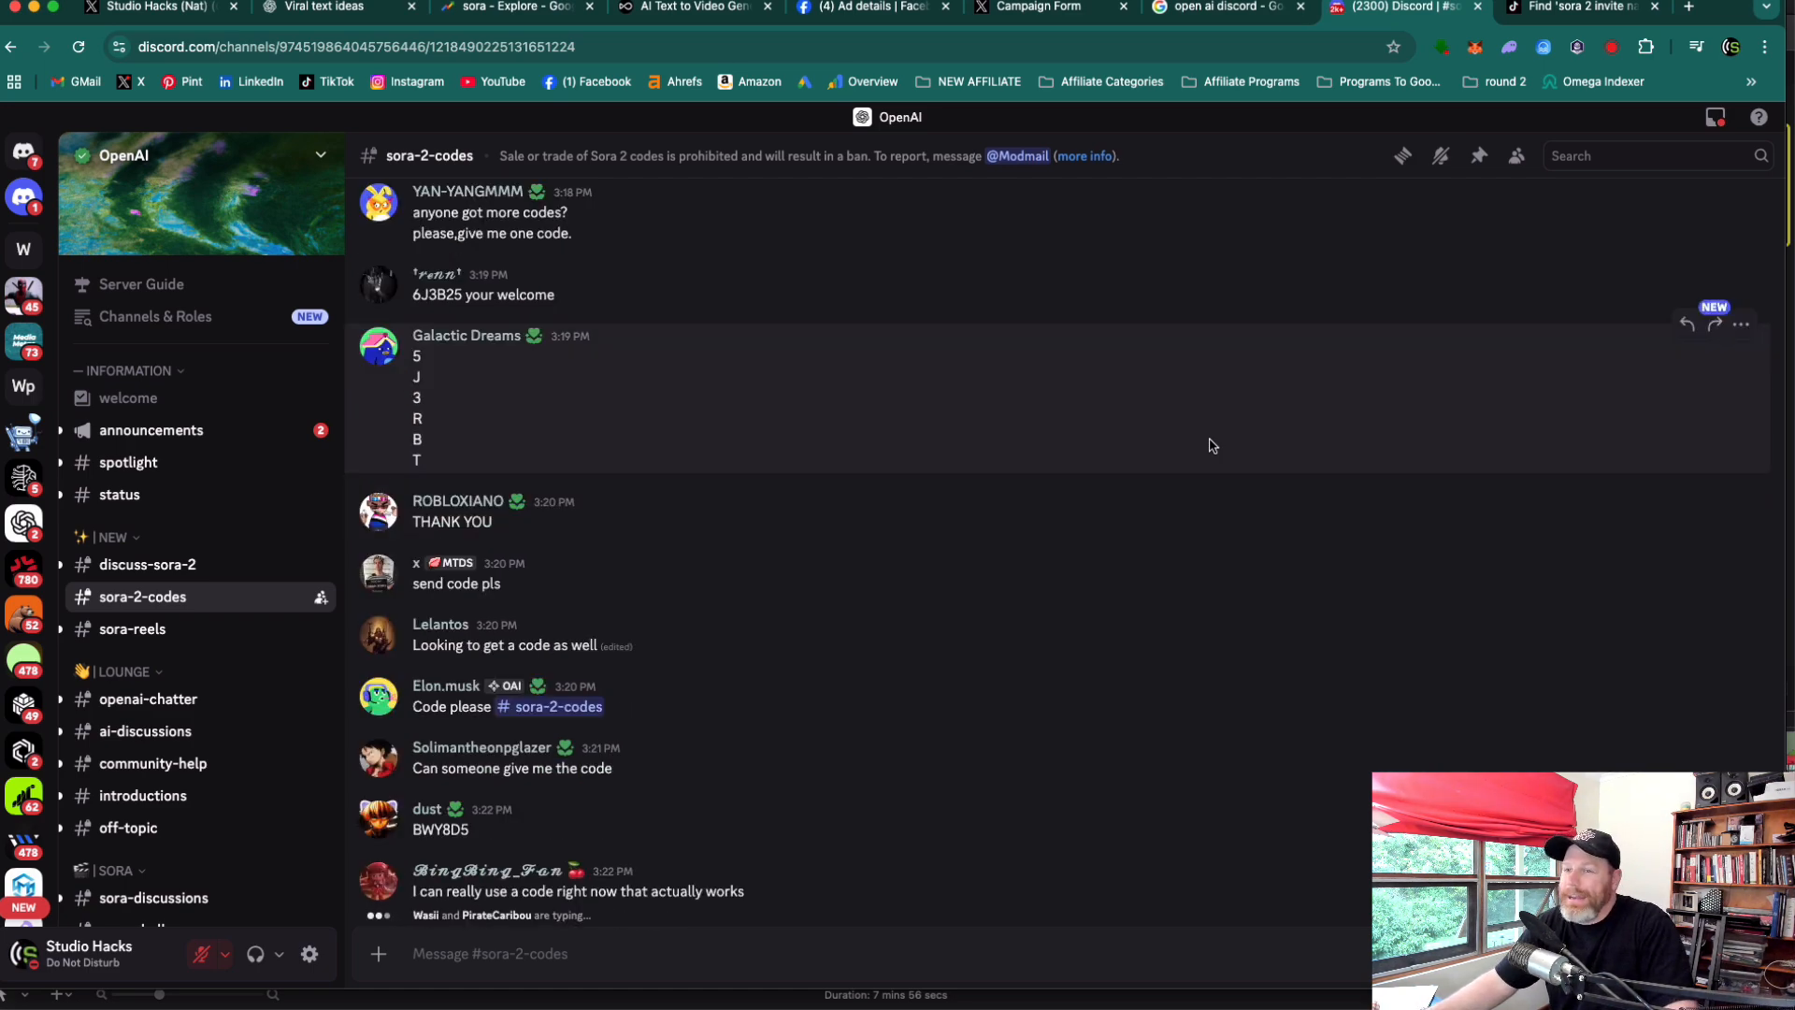
{"action": "scroll", "scroll_direction": "down", "scroll_amount": 3}
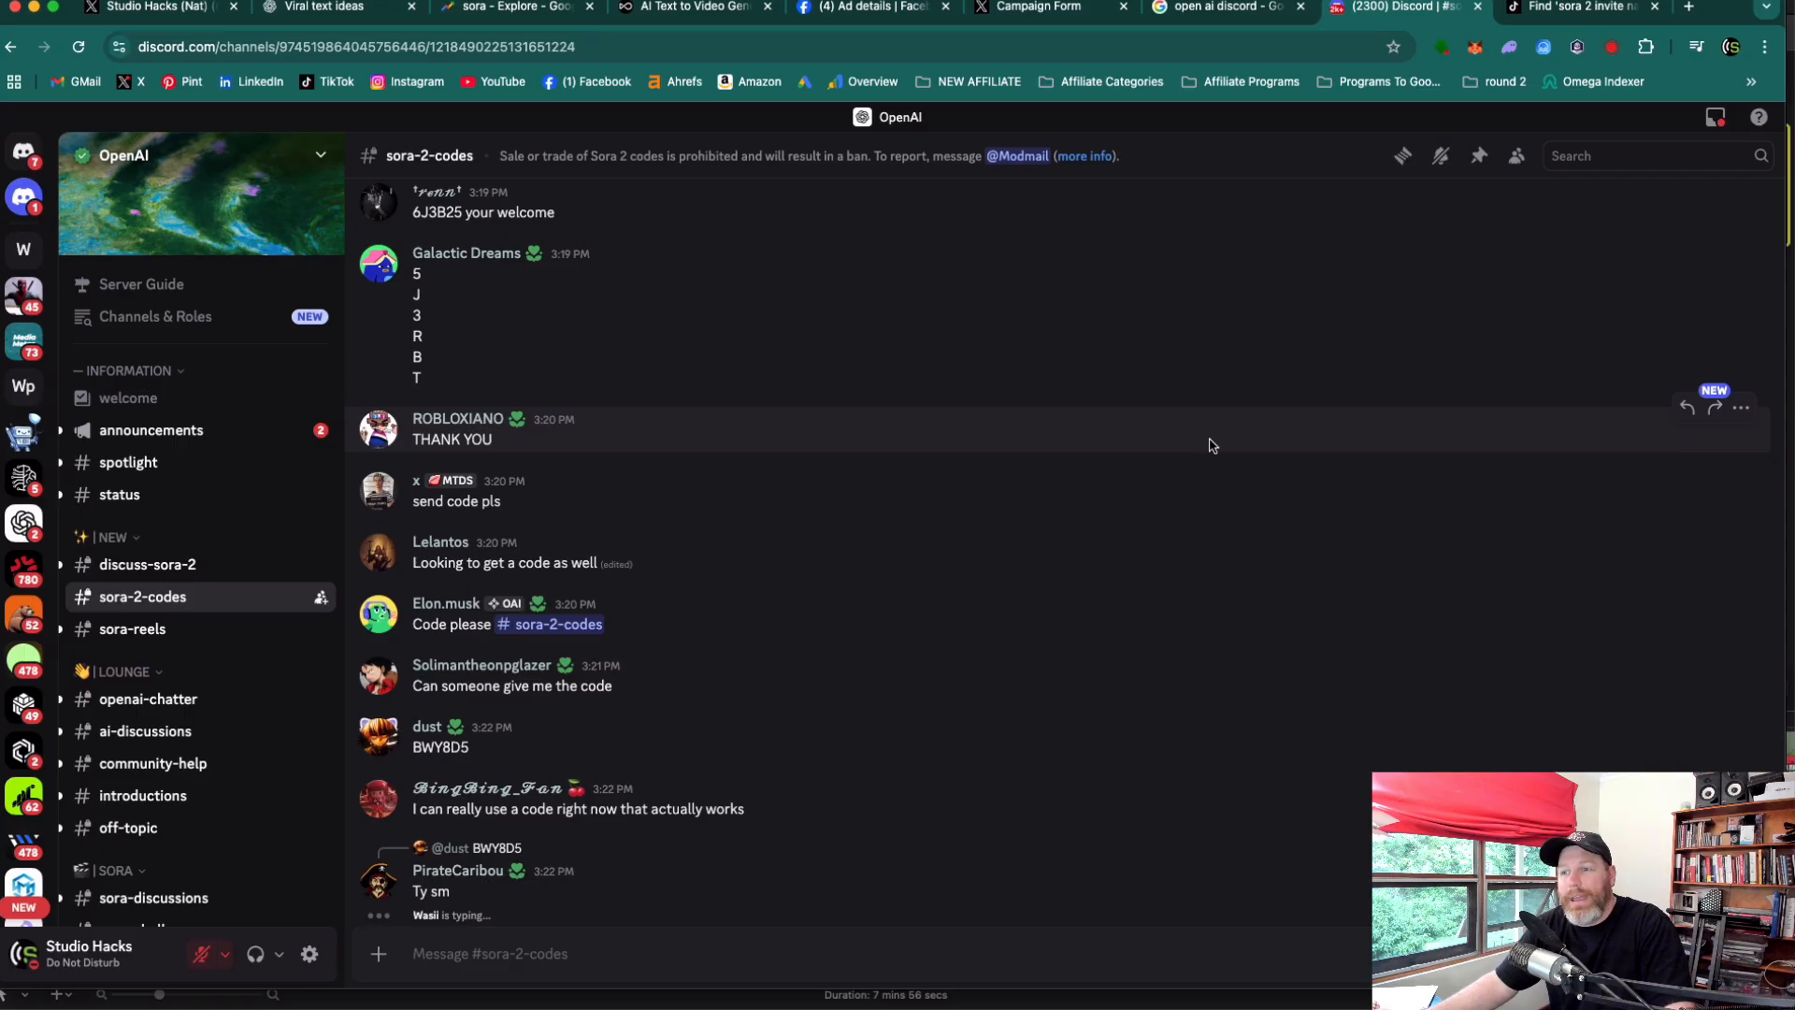